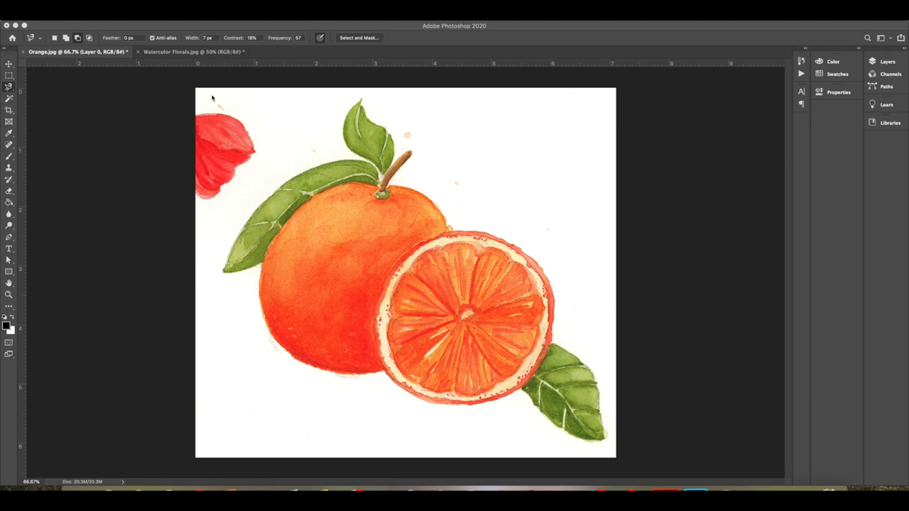
pyautogui.moveTo(257, 118)
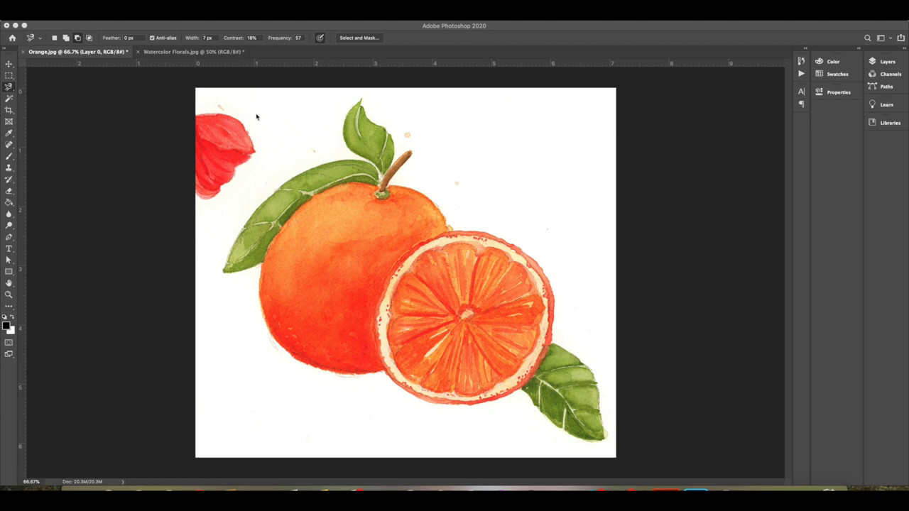
pyautogui.moveTo(279, 130)
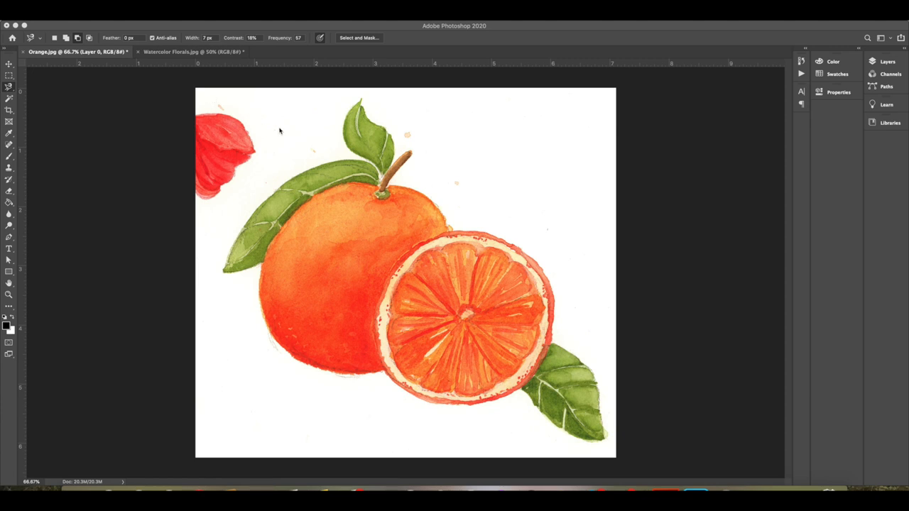
pyautogui.moveTo(336, 125)
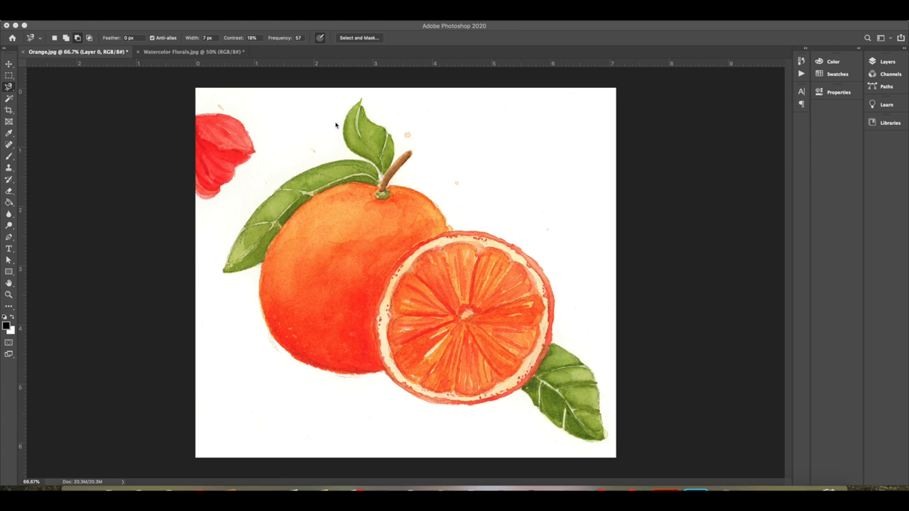
pyautogui.moveTo(547, 243)
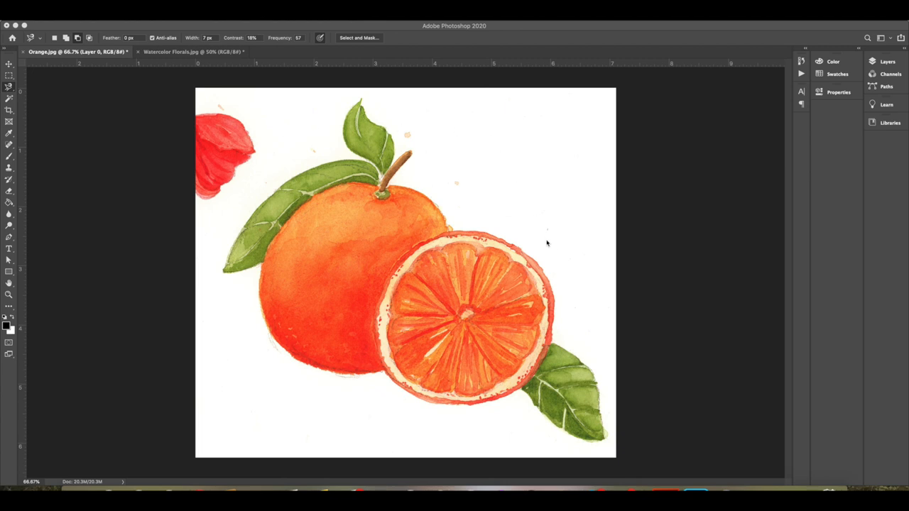
pyautogui.moveTo(528, 216)
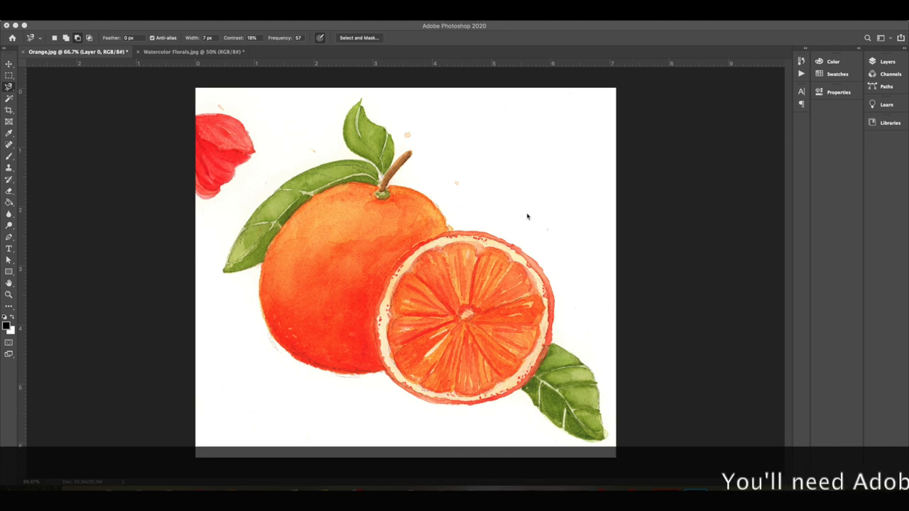
pyautogui.moveTo(490, 183)
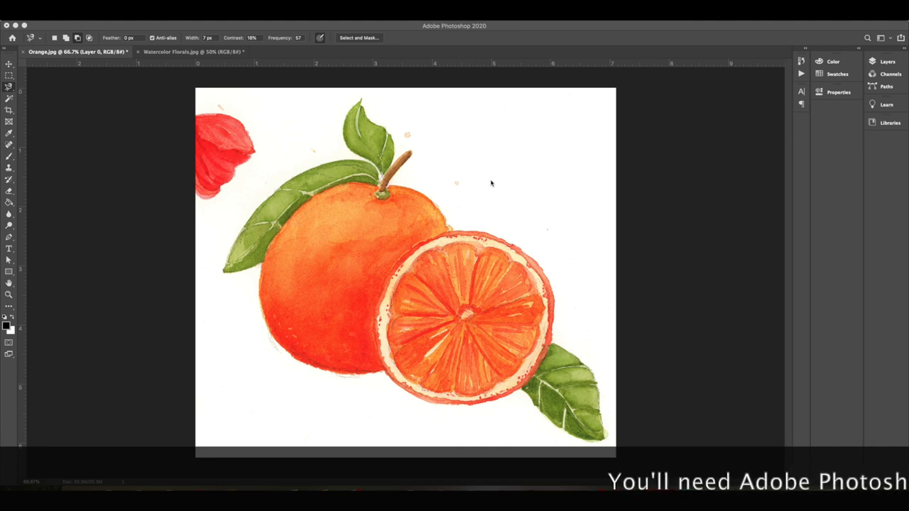
pyautogui.moveTo(655, 306)
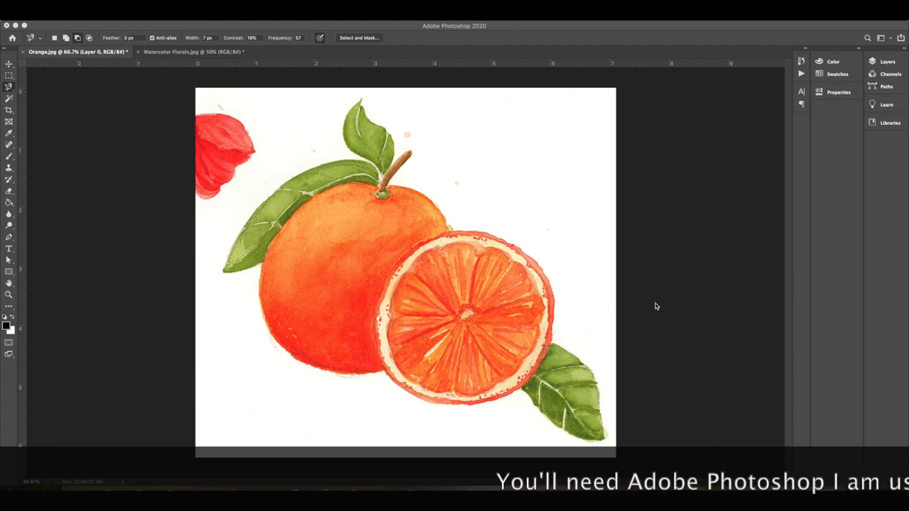
pyautogui.moveTo(509, 240)
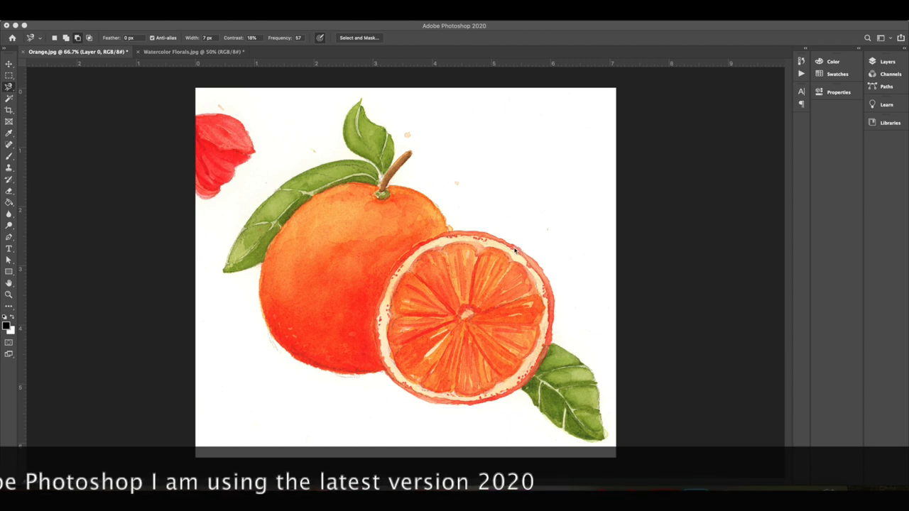
pyautogui.moveTo(357, 188)
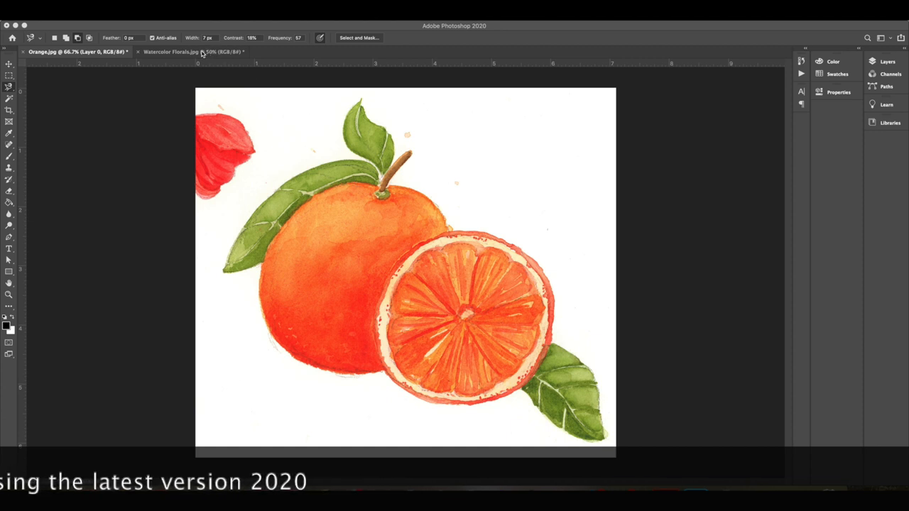
pyautogui.moveTo(358, 246)
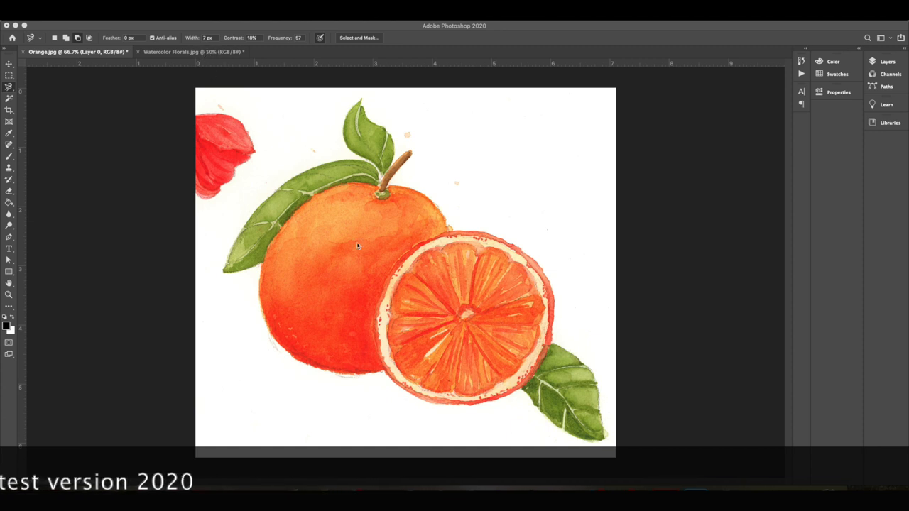
pyautogui.moveTo(374, 83)
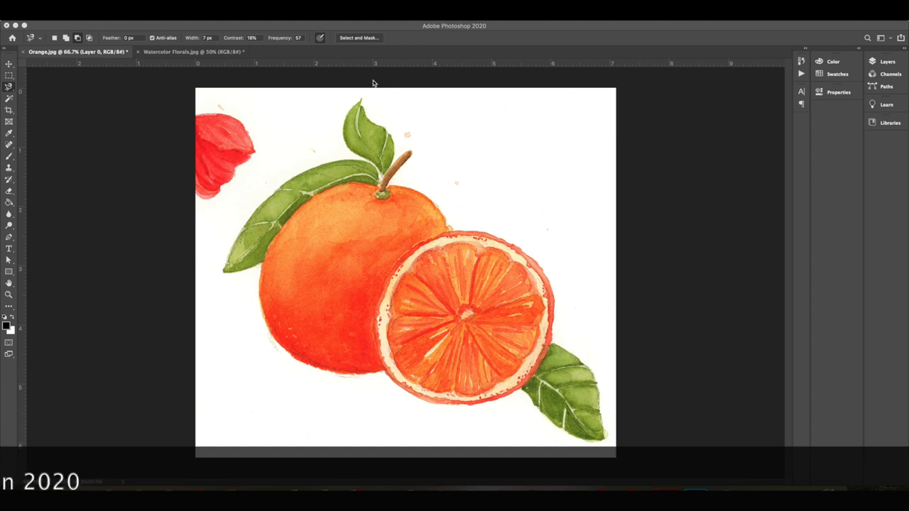
pyautogui.moveTo(650, 239)
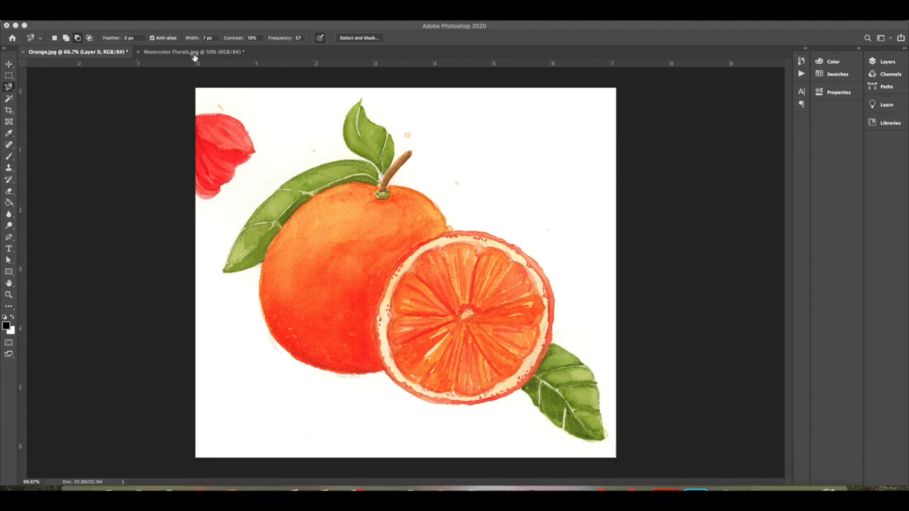
# Duplicate Layer 0 as Layer 0 copy and turn off the original Layer 0's visibility
pyautogui.click(192, 51)
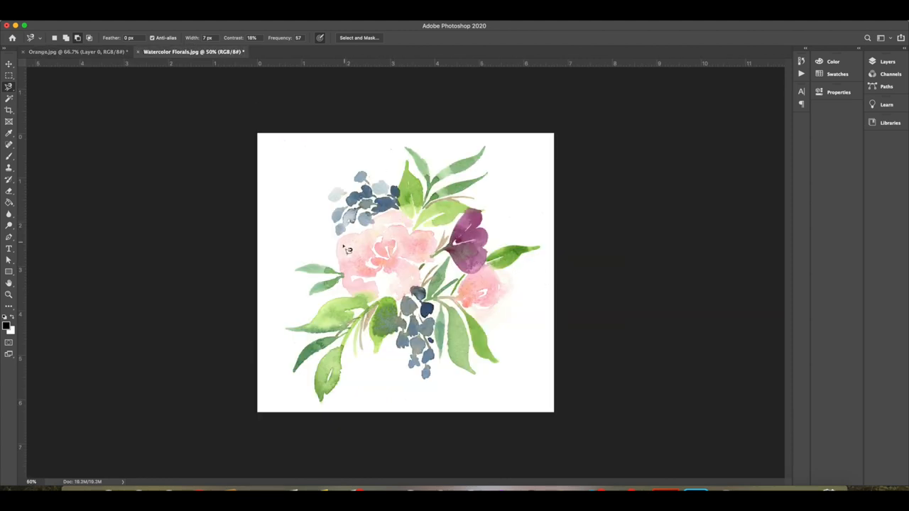
pyautogui.moveTo(317, 155)
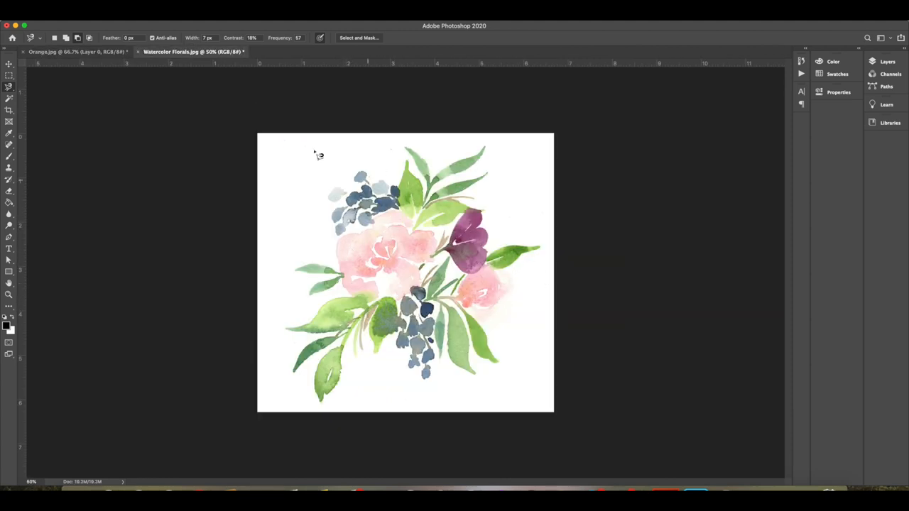
pyautogui.moveTo(67, 51)
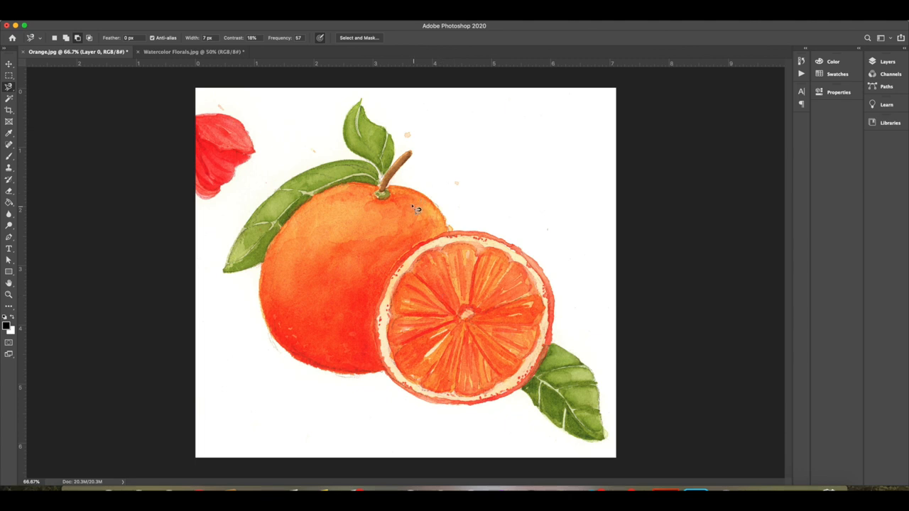
pyautogui.moveTo(462, 166)
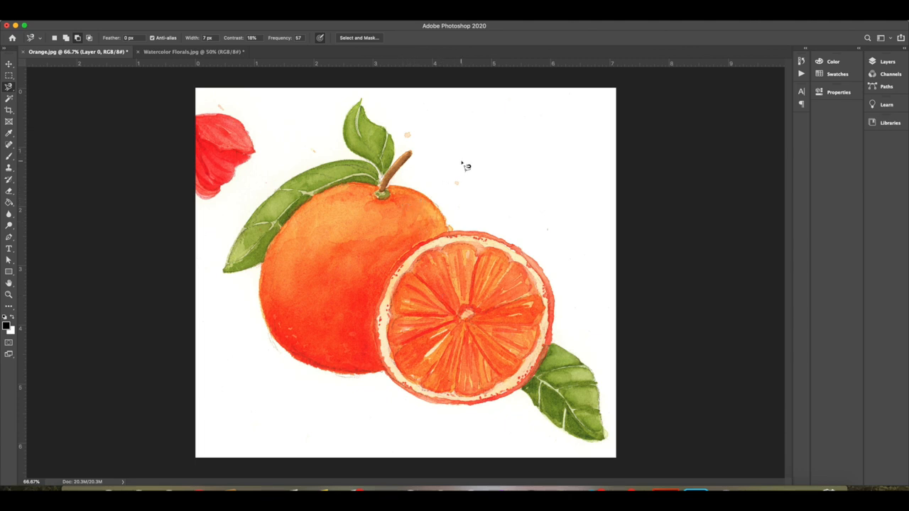
pyautogui.moveTo(472, 213)
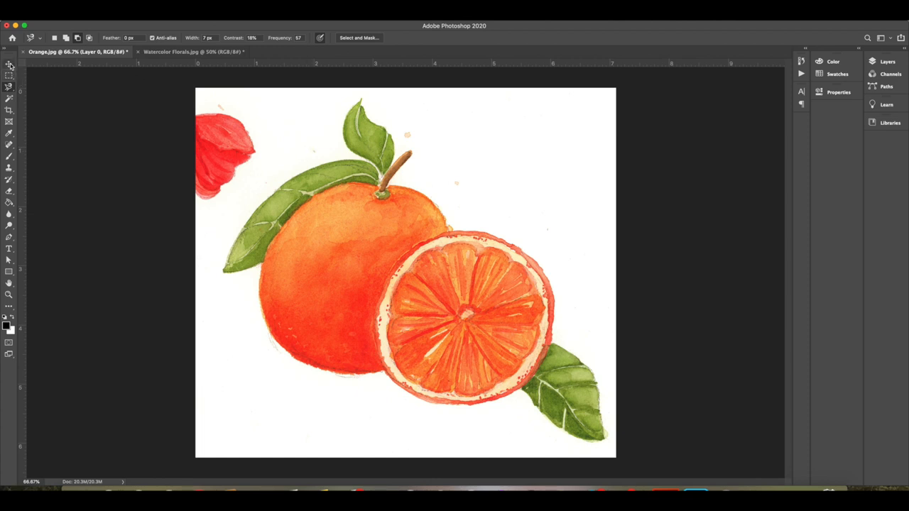
pyautogui.moveTo(32, 355)
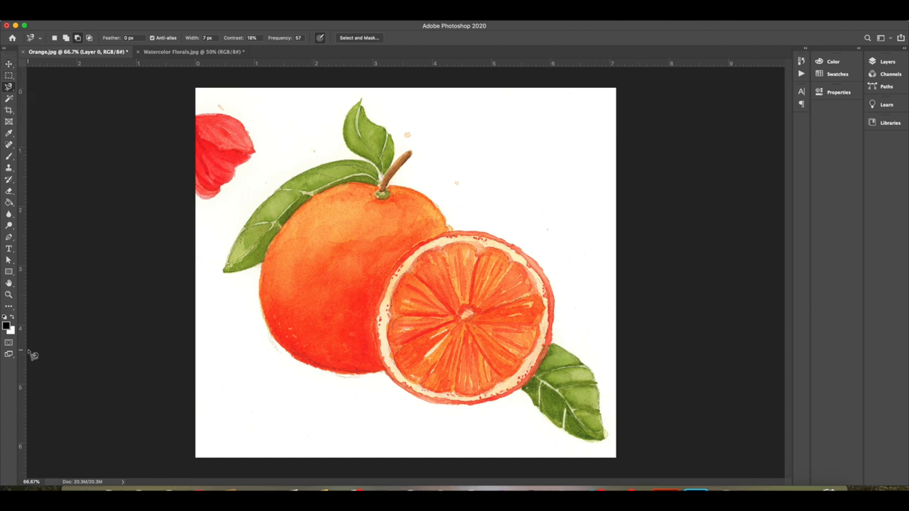
pyautogui.moveTo(197, 184)
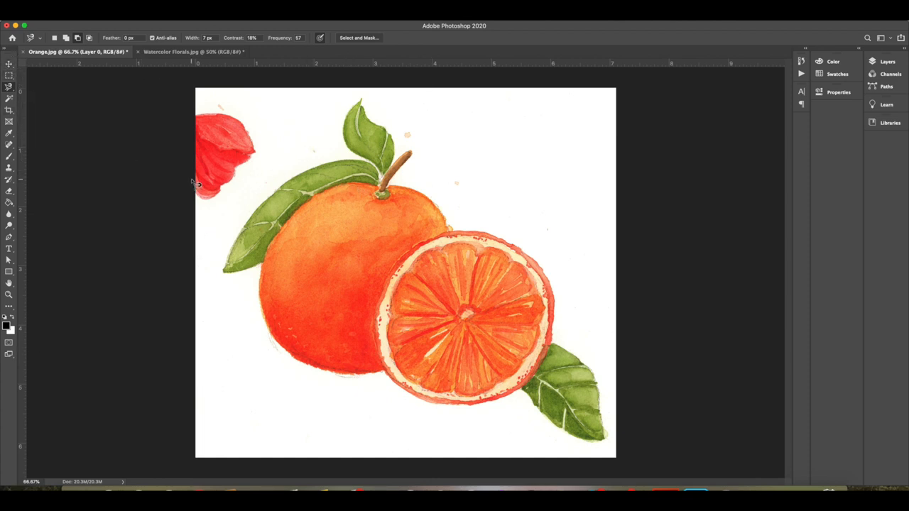
pyautogui.moveTo(169, 204)
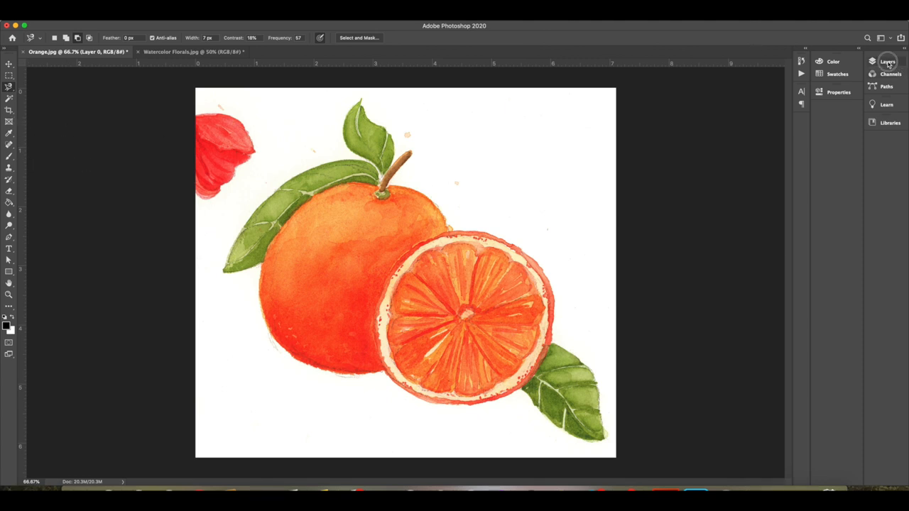
pyautogui.click(888, 61)
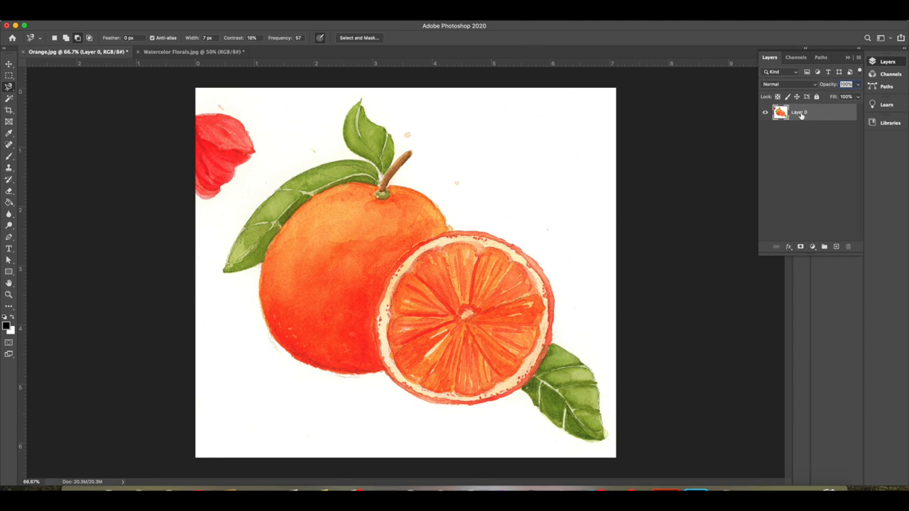
pyautogui.moveTo(799, 111); pyautogui.dragTo(805, 194)
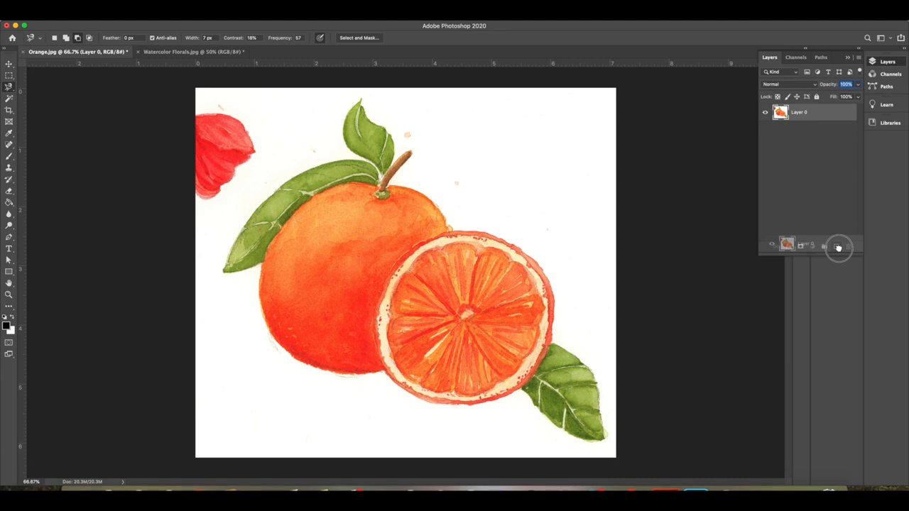
pyautogui.click(837, 247)
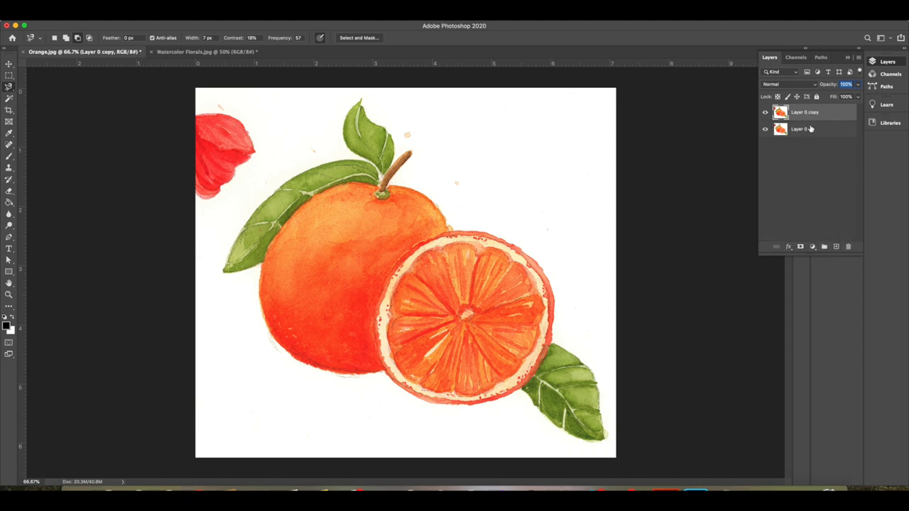
pyautogui.click(803, 129)
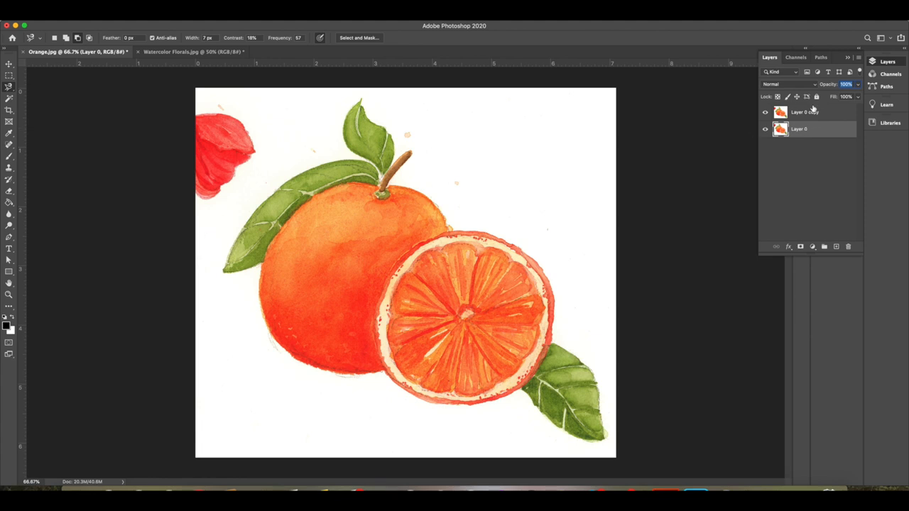
pyautogui.click(799, 128)
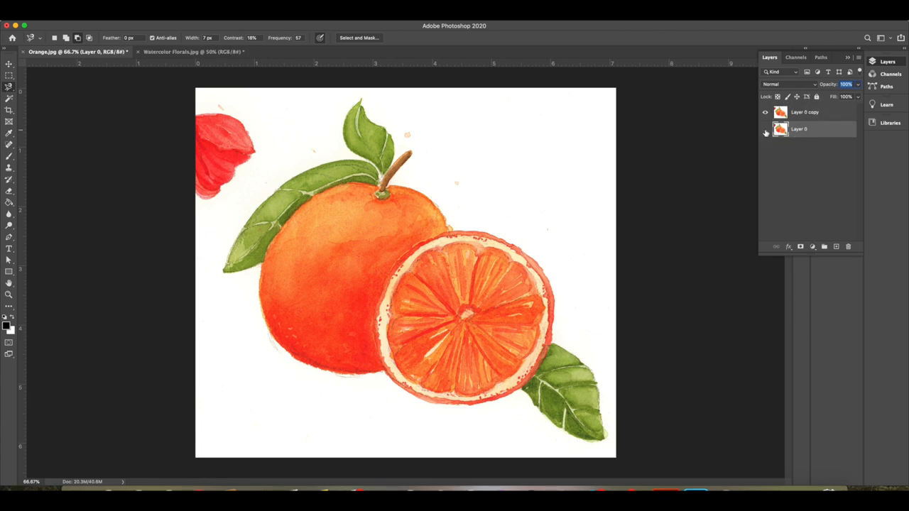
pyautogui.click(805, 112)
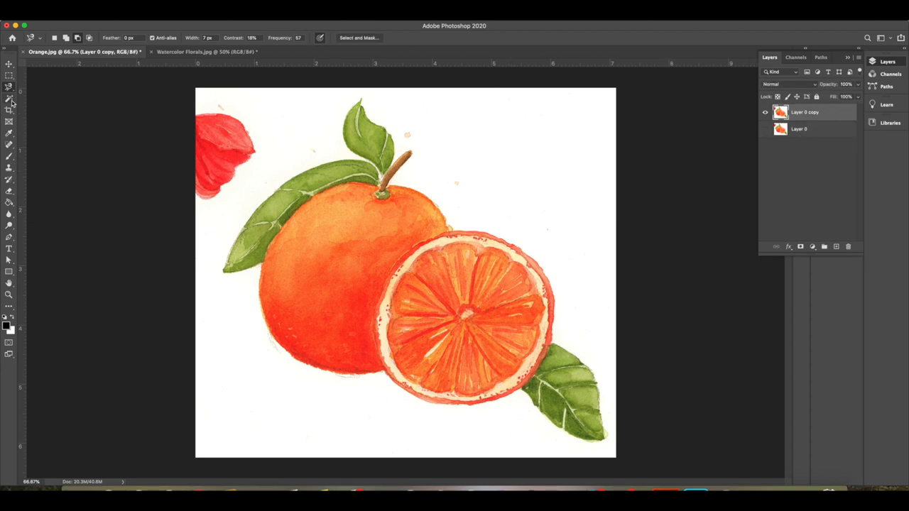
# Select the Magic Eraser Tool and edit its Tolerance in the options bar
pyautogui.click(9, 180)
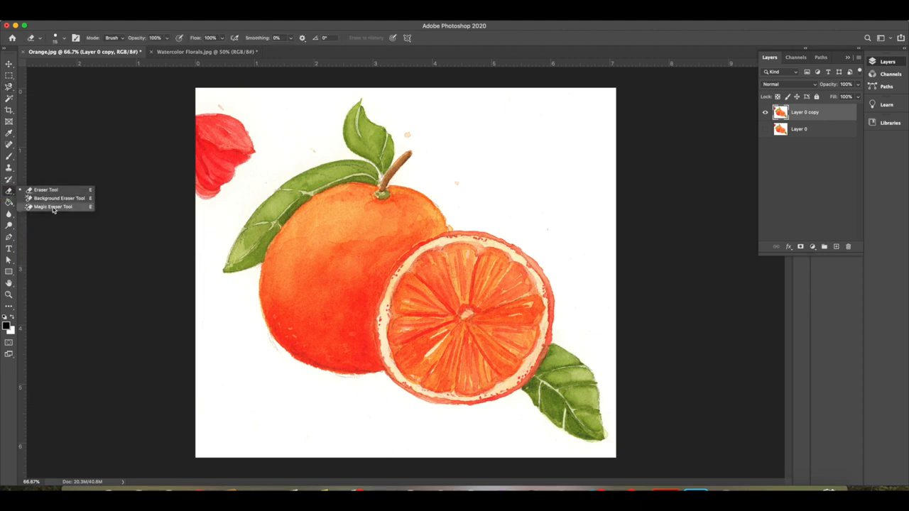
pyautogui.click(52, 206)
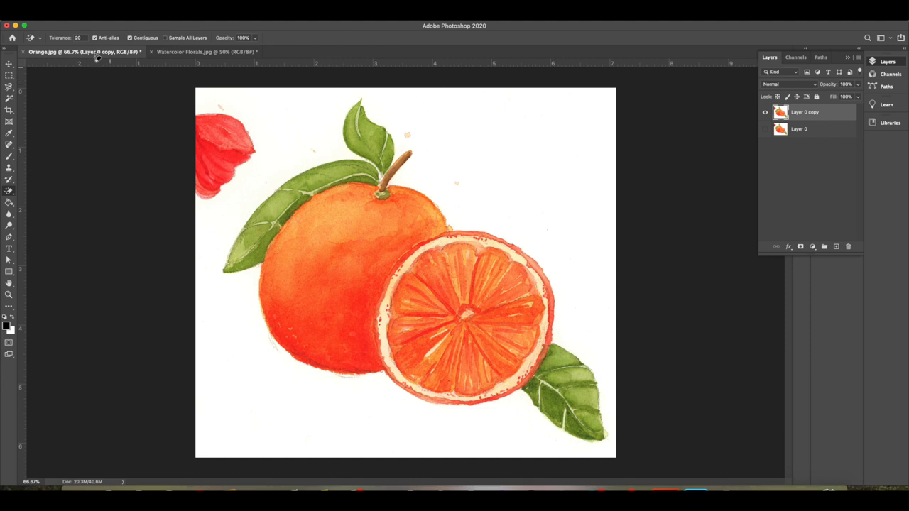
pyautogui.click(77, 37)
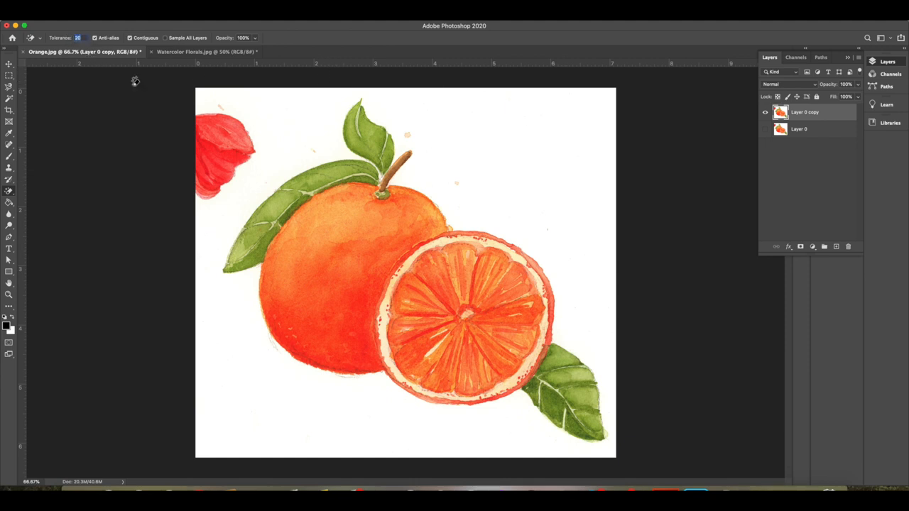
pyautogui.moveTo(558, 96)
pyautogui.write('25')
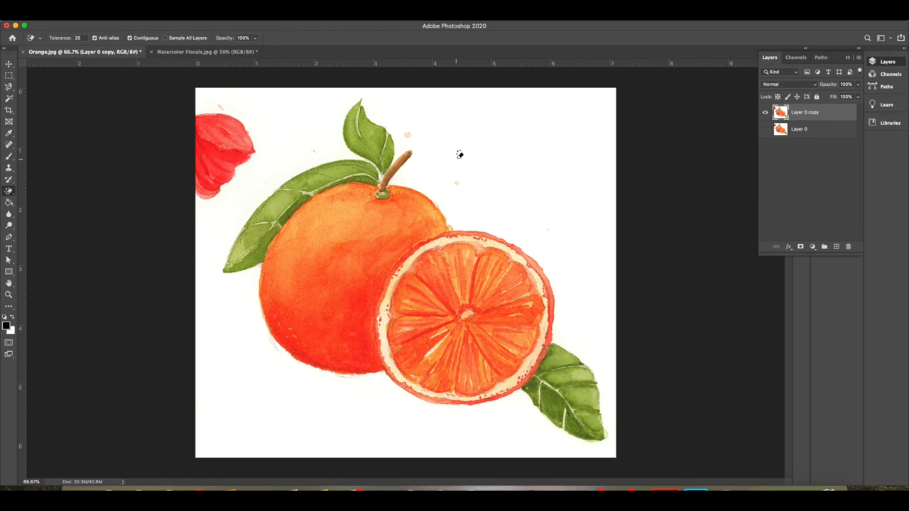
pyautogui.moveTo(486, 139)
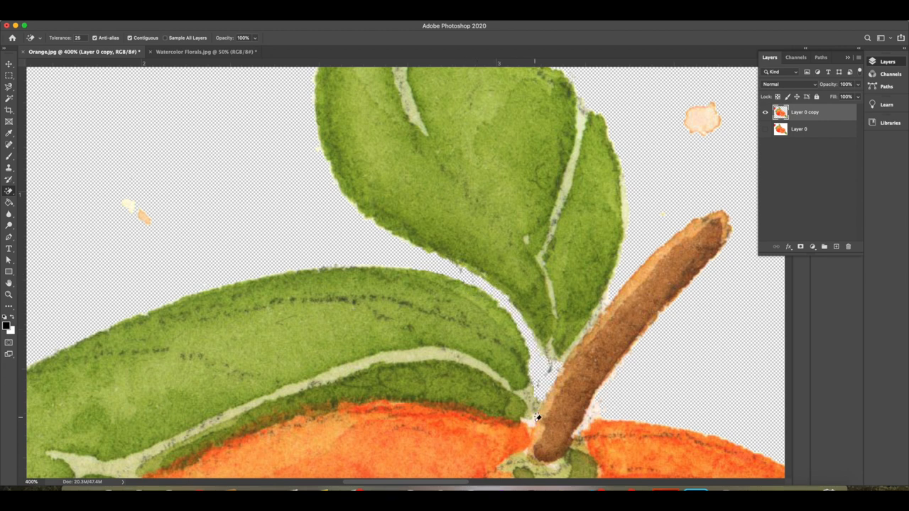
pyautogui.moveTo(593, 415)
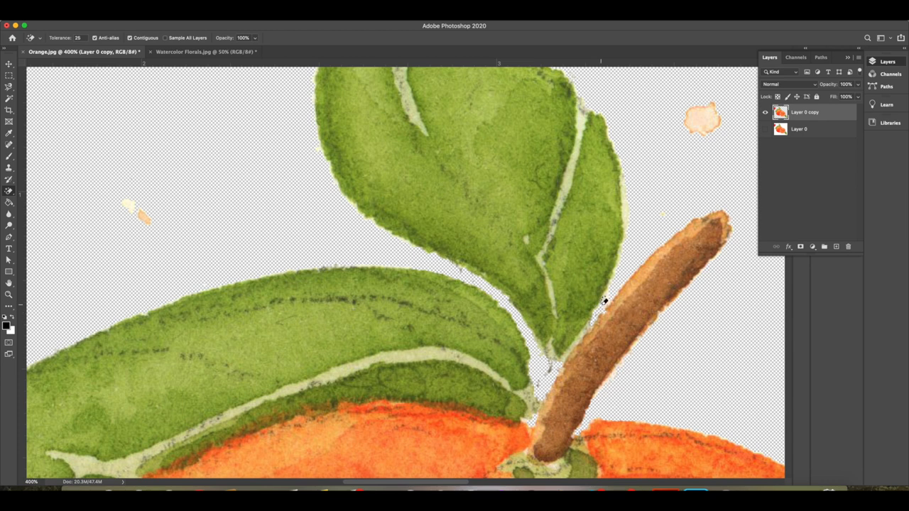
pyautogui.moveTo(593, 318)
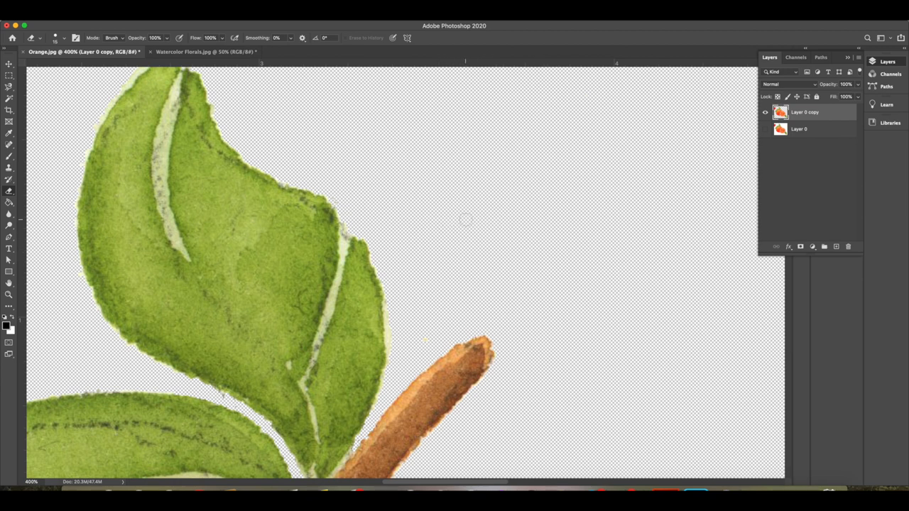
pyautogui.moveTo(437, 173)
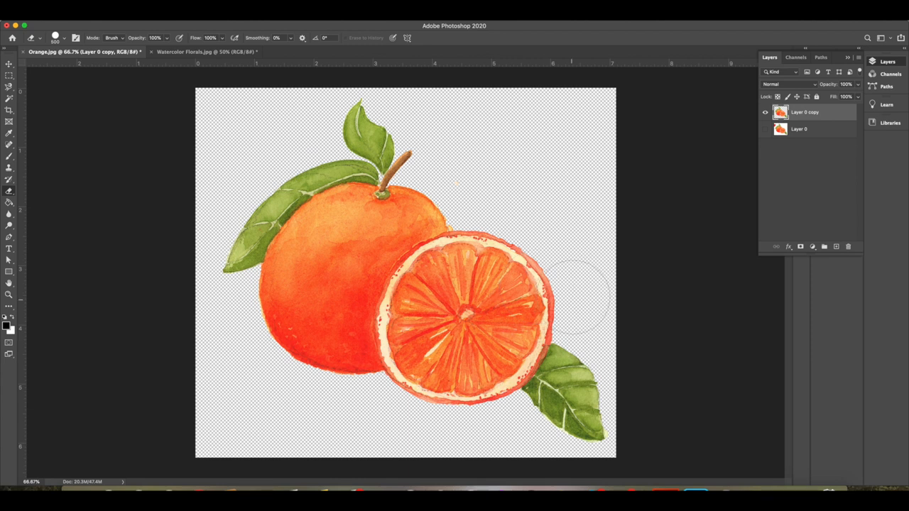
pyautogui.click(9, 64)
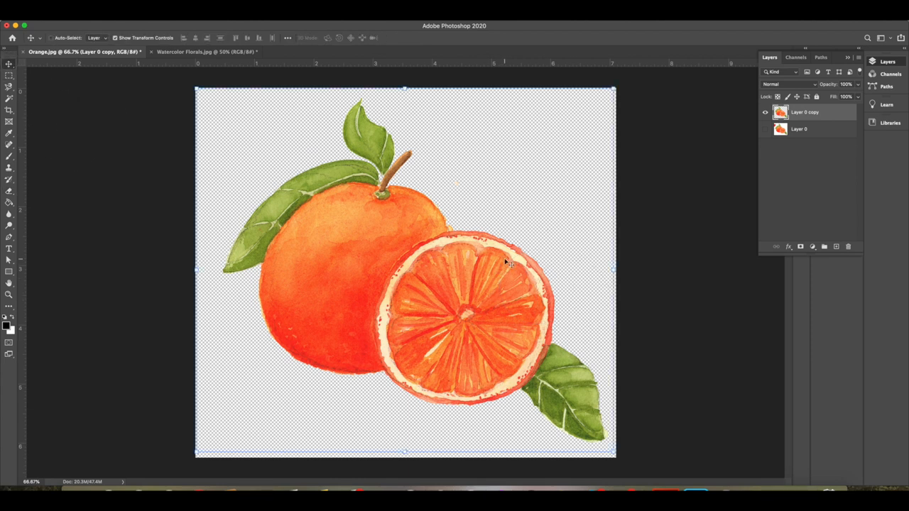
pyautogui.moveTo(638, 316)
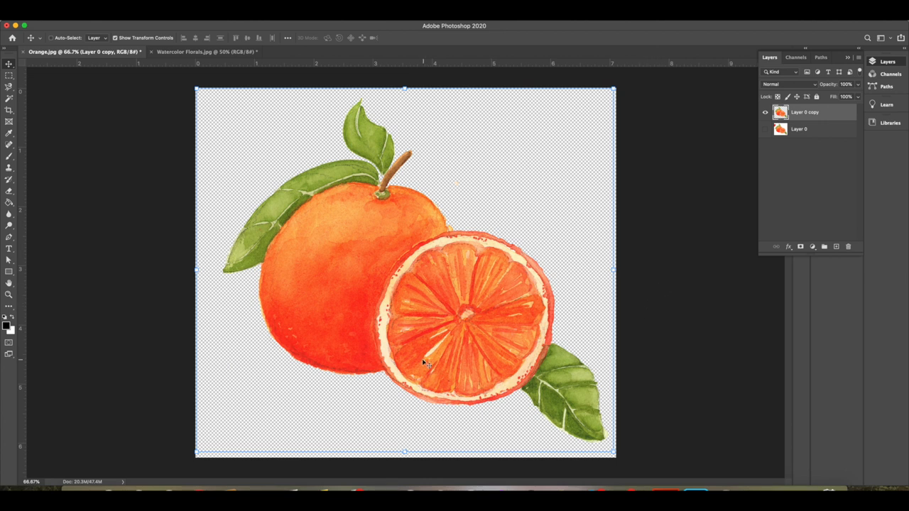
pyautogui.moveTo(490, 233)
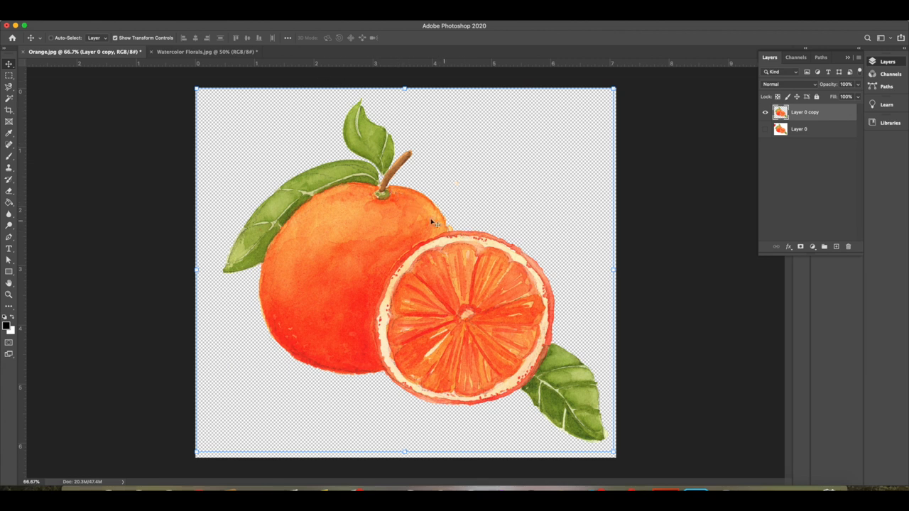
pyautogui.moveTo(468, 109)
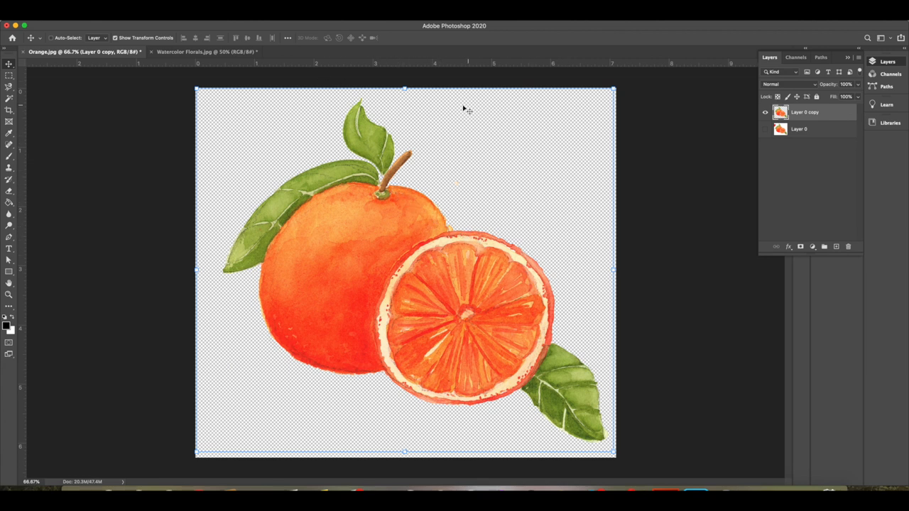
pyautogui.moveTo(160, 348)
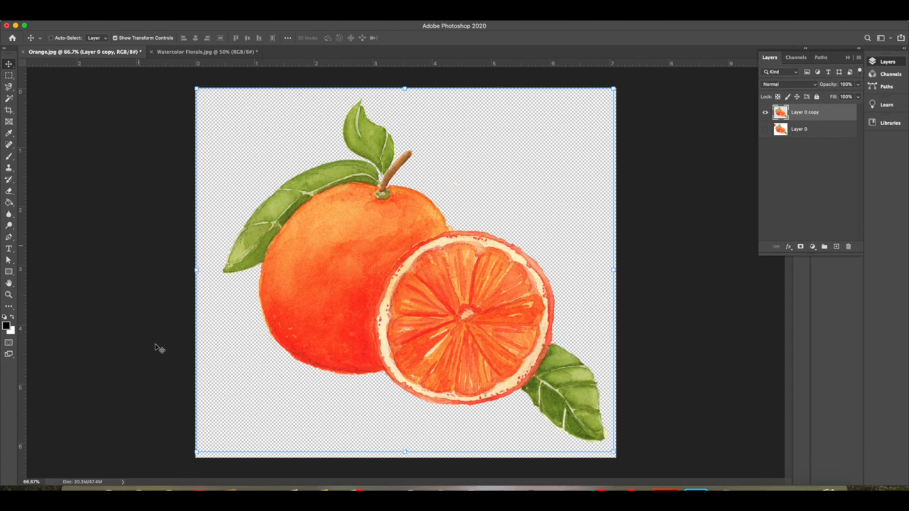
pyautogui.moveTo(454, 229)
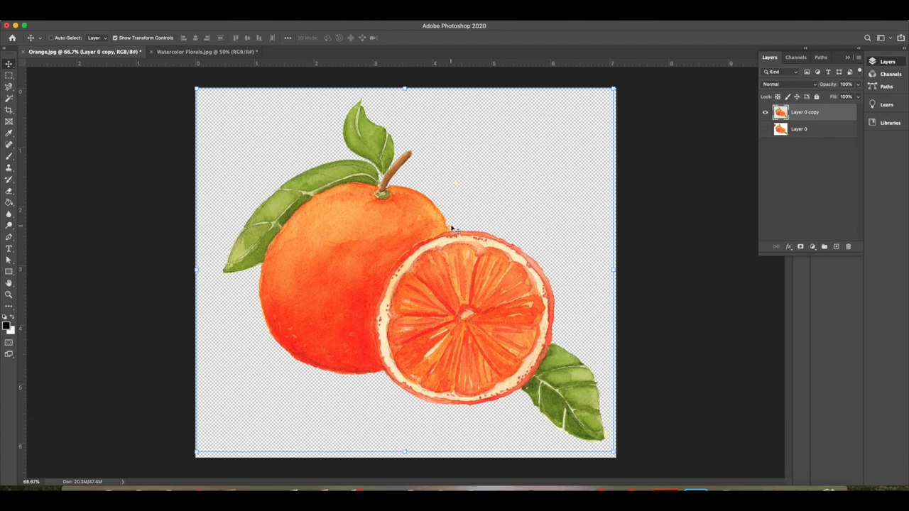
pyautogui.moveTo(455, 116)
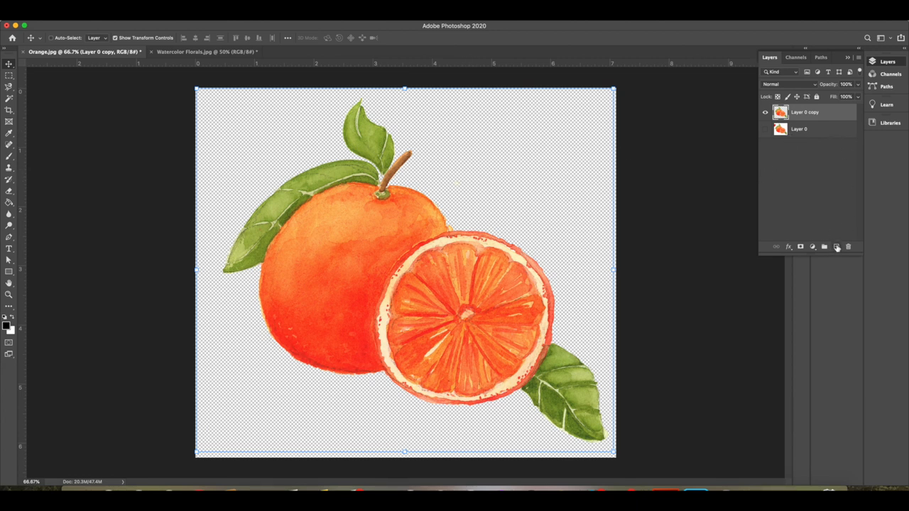
# Add new Layer 1, pick the Paint Bucket Tool, and reselect Layer 0 copy
pyautogui.click(825, 247)
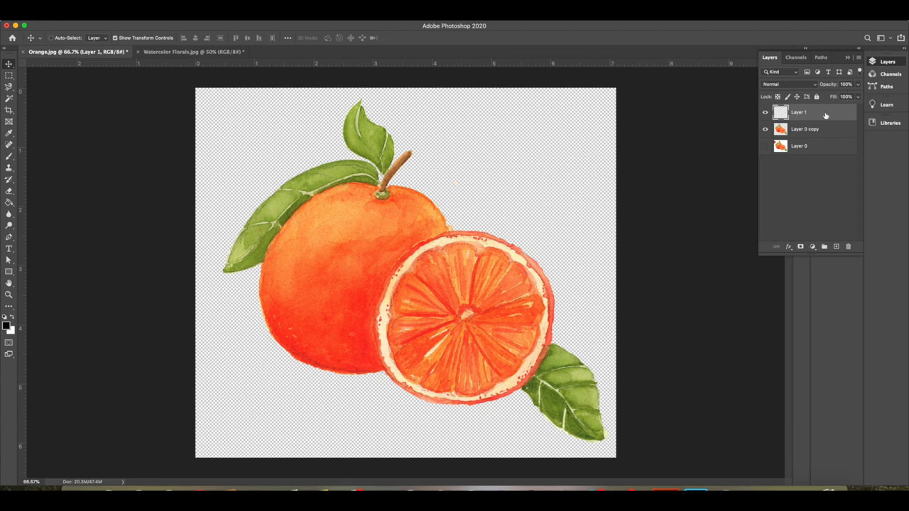
pyautogui.moveTo(405, 277)
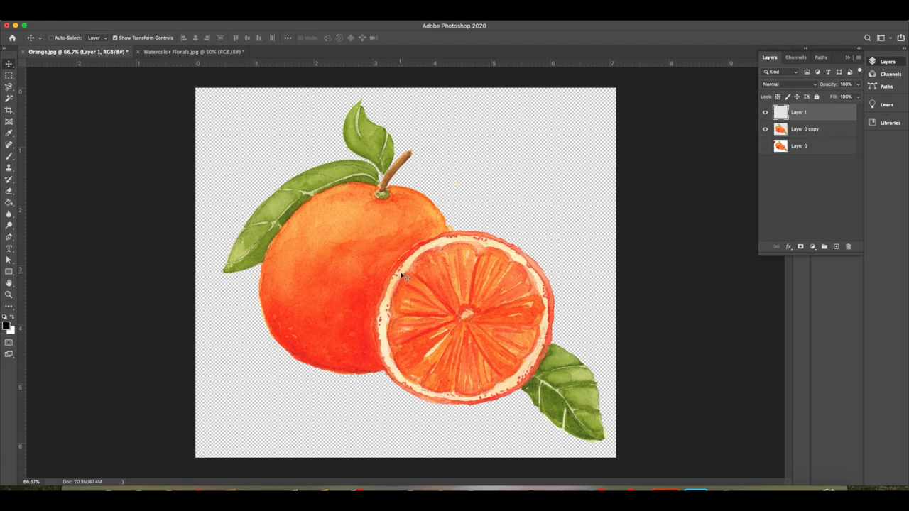
pyautogui.moveTo(9, 206)
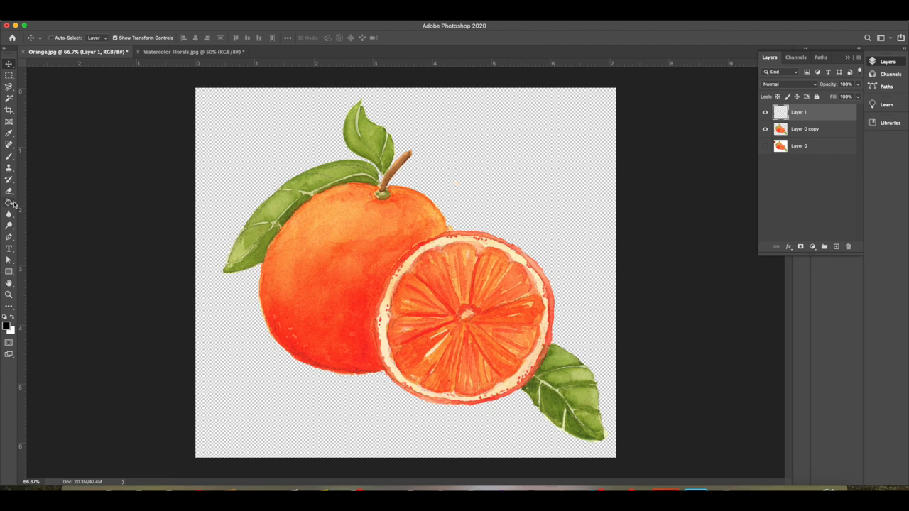
pyautogui.click(9, 204)
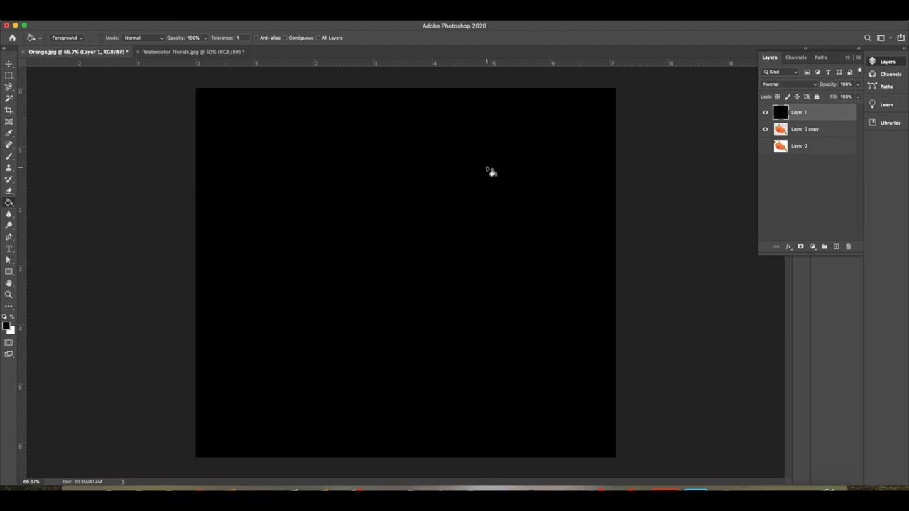
pyautogui.click(806, 129)
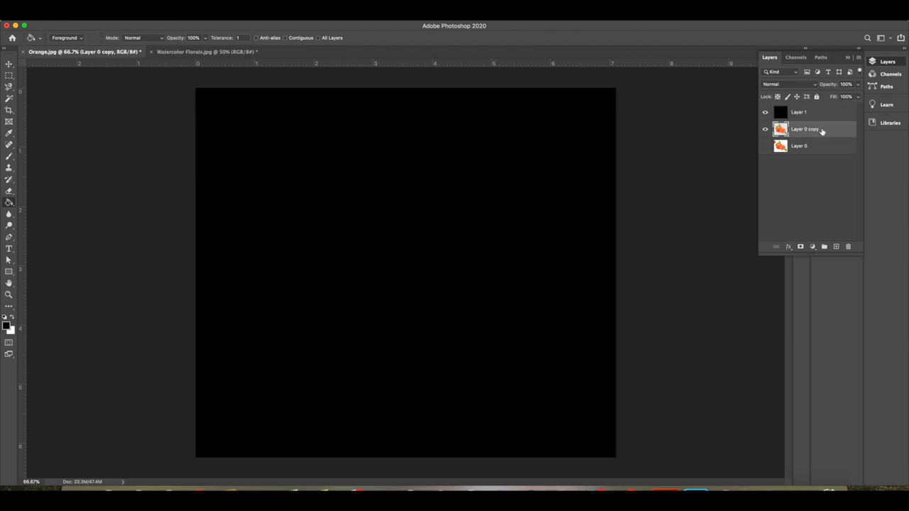
pyautogui.moveTo(875, 186)
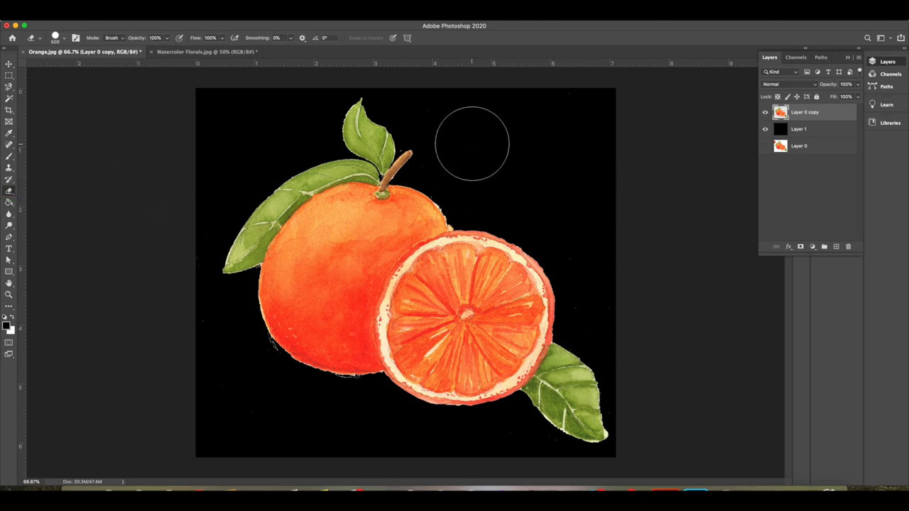
pyautogui.moveTo(236, 403)
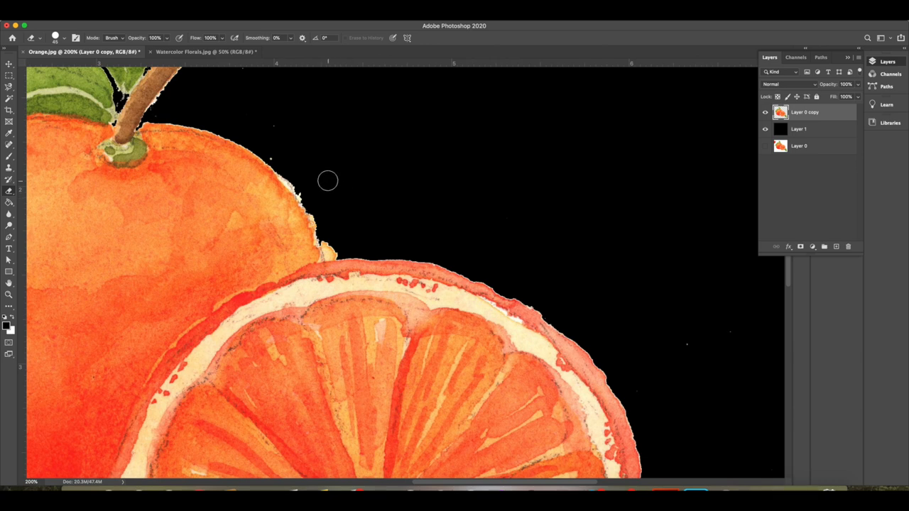
pyautogui.moveTo(273, 159)
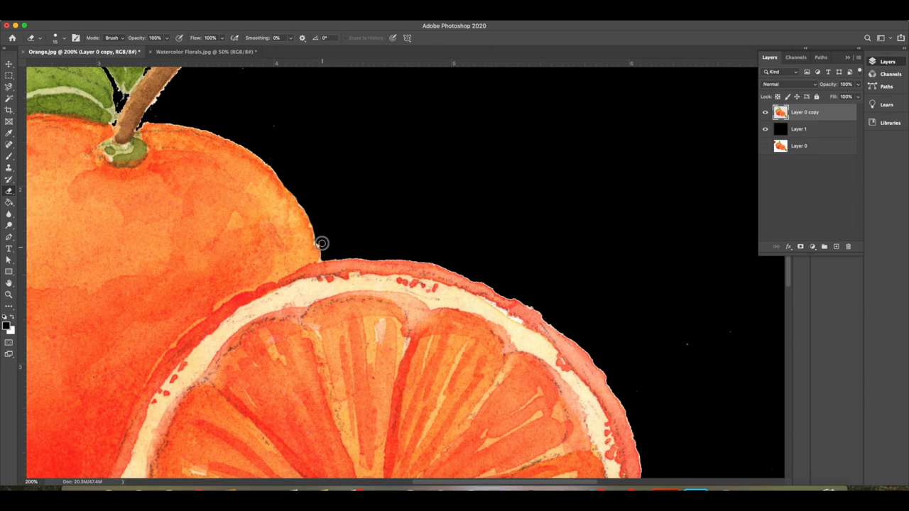
pyautogui.moveTo(302, 201)
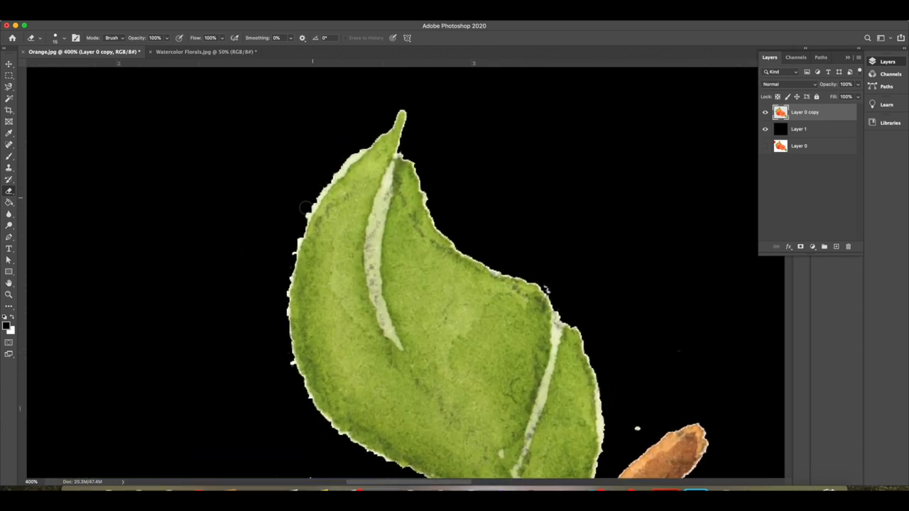
pyautogui.moveTo(271, 278)
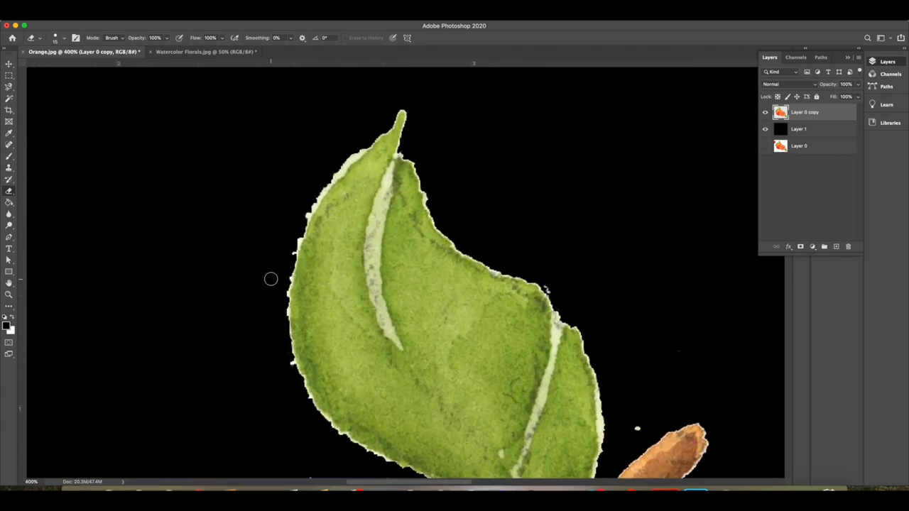
# Choose the Magnetic Lasso Tool and enter a Feather value in the options bar
pyautogui.click(9, 87)
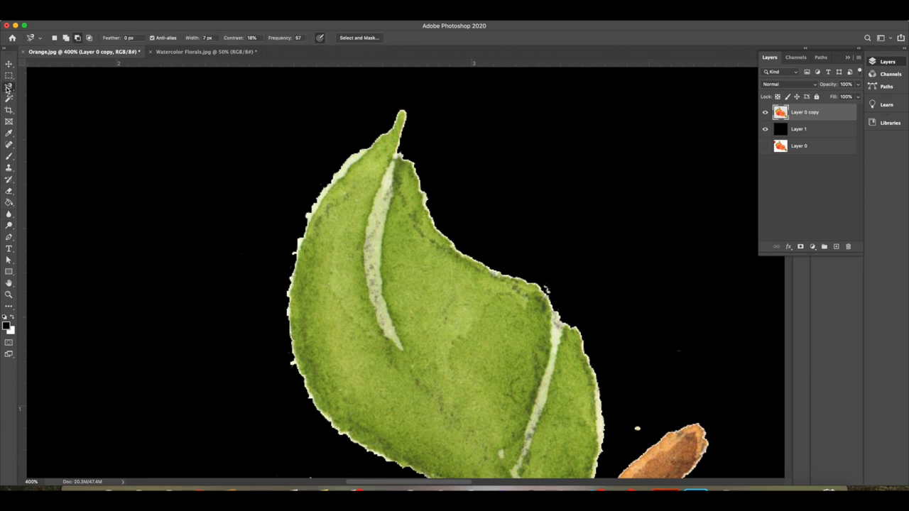
pyautogui.click(9, 88)
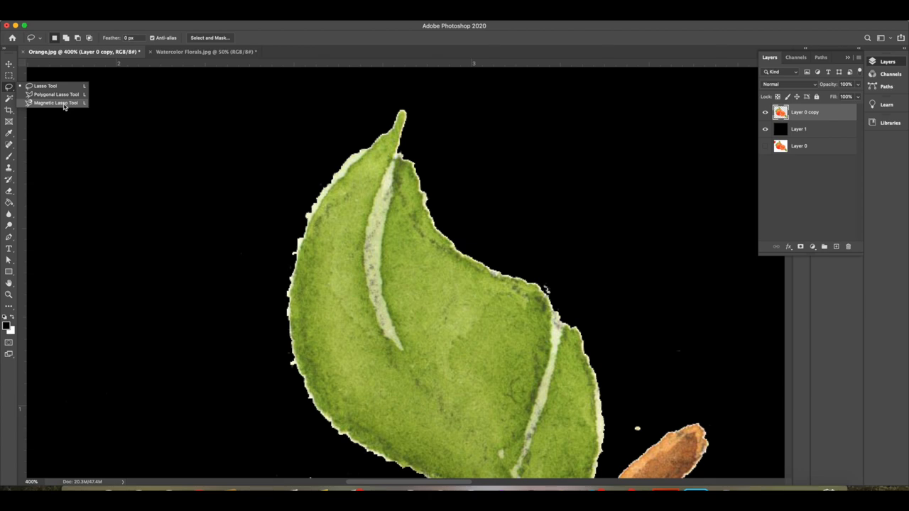
pyautogui.click(54, 103)
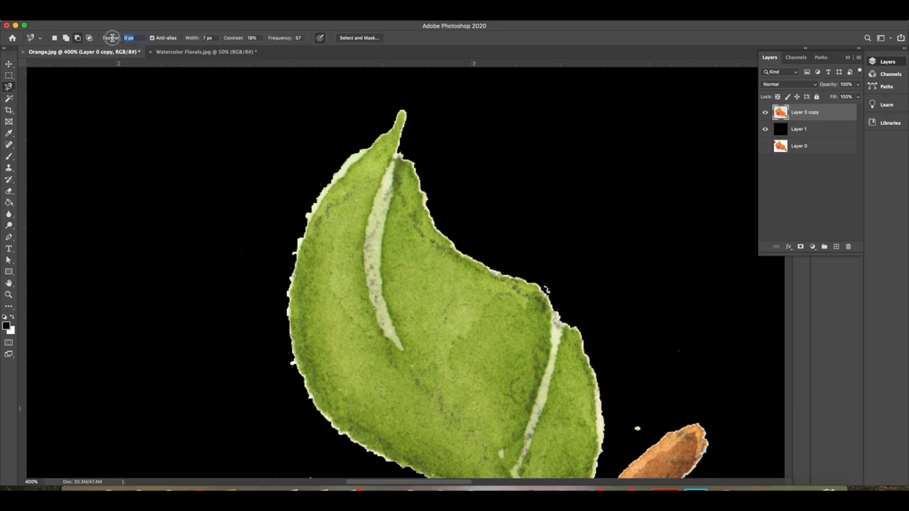
pyautogui.click(128, 37)
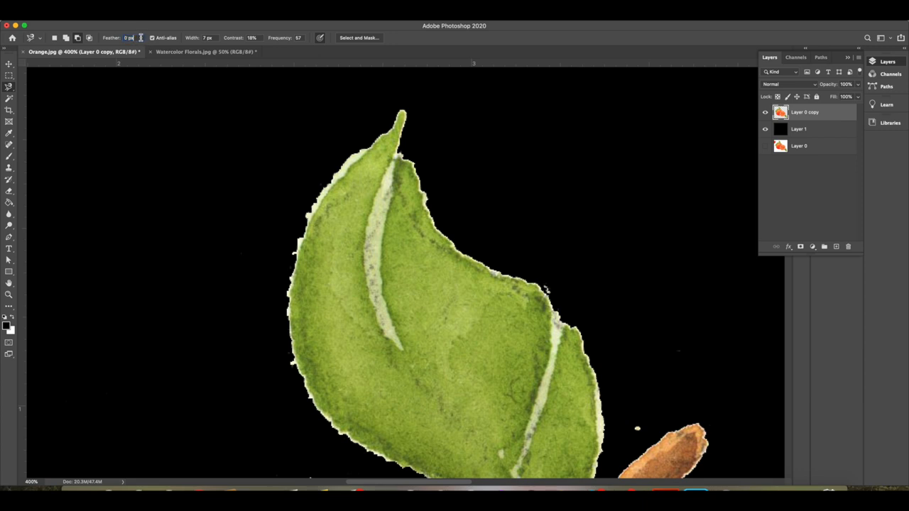
pyautogui.write('10')
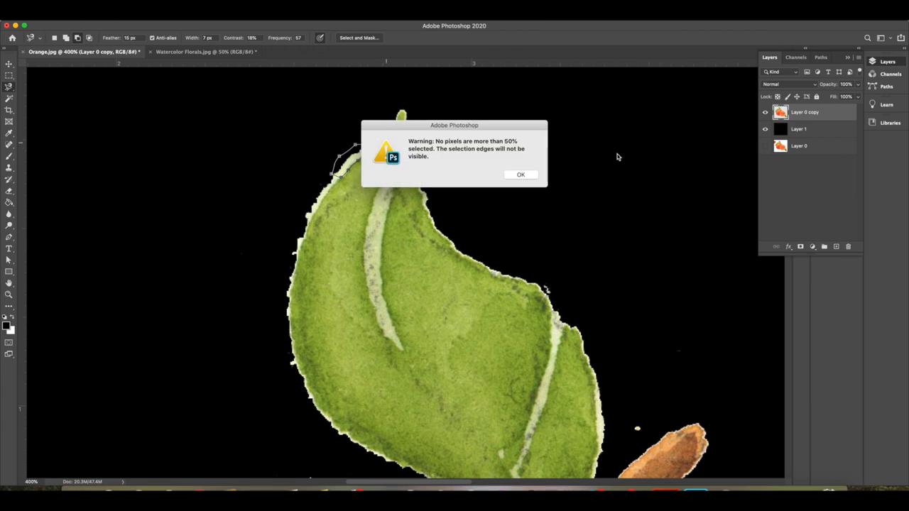
# Dismiss the 'No pixels are more than 50% selected' warning
pyautogui.click(521, 175)
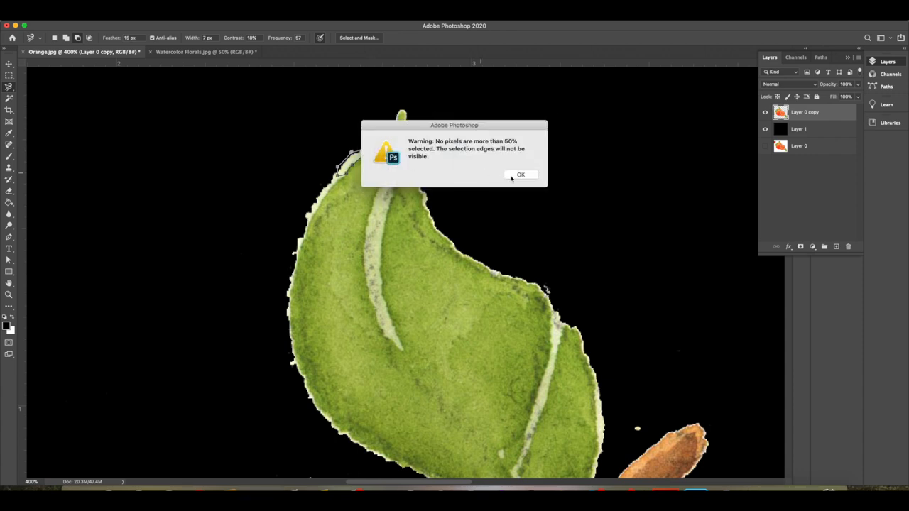
pyautogui.click(521, 175)
pyautogui.write('10')
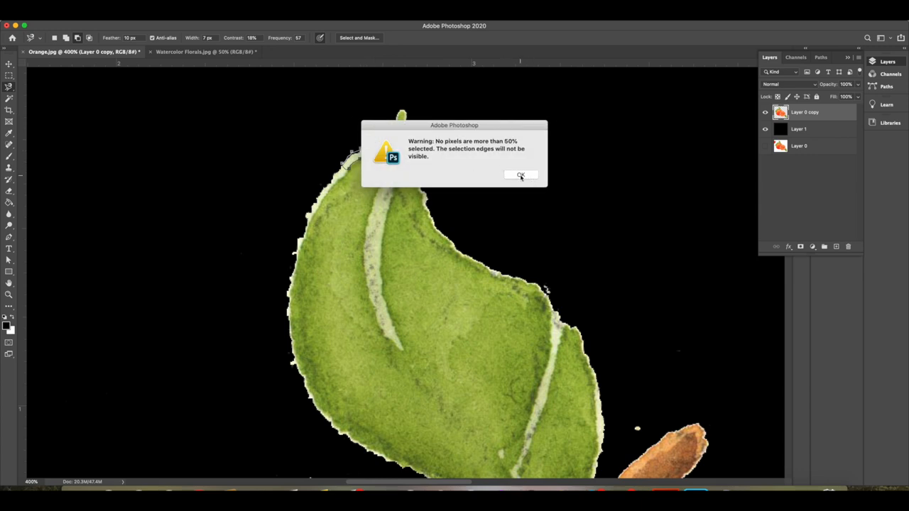
pyautogui.click(521, 175)
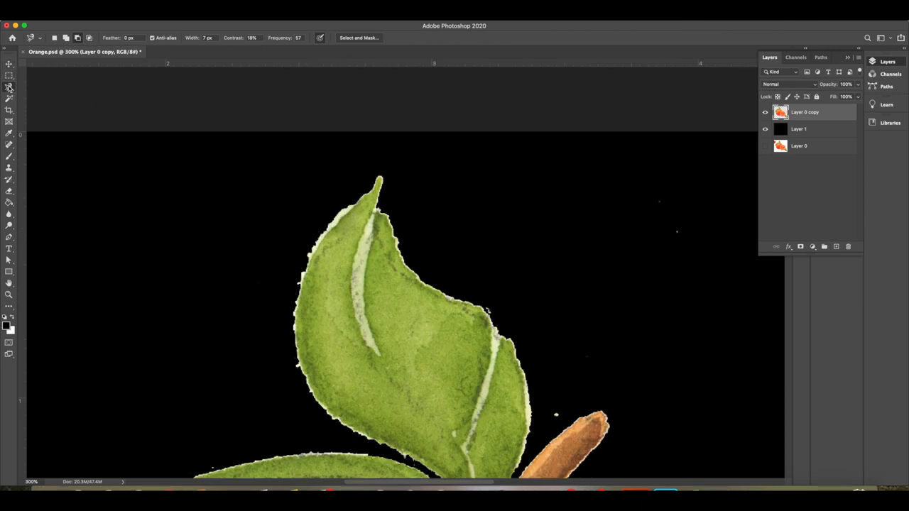
# Clean leaf and stem edges with the Magnetic Lasso, then switch to the Magic Eraser
pyautogui.click(10, 86)
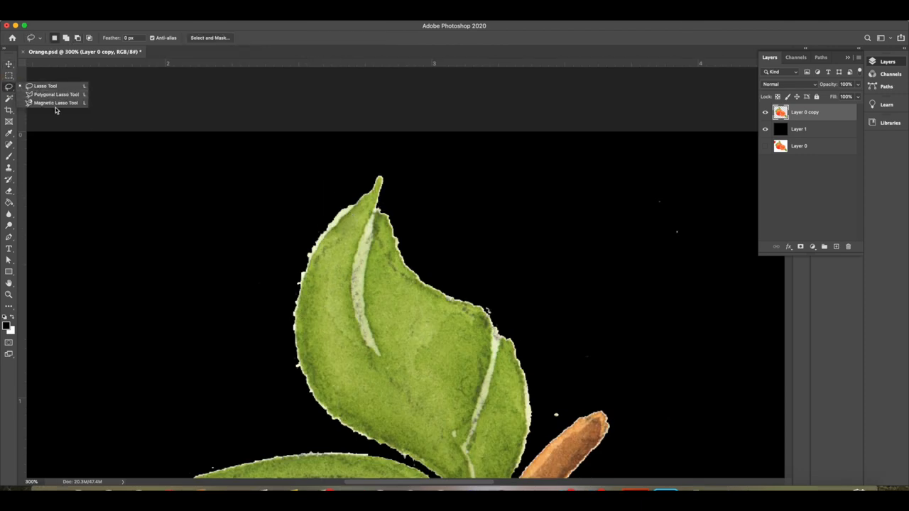
pyautogui.click(55, 103)
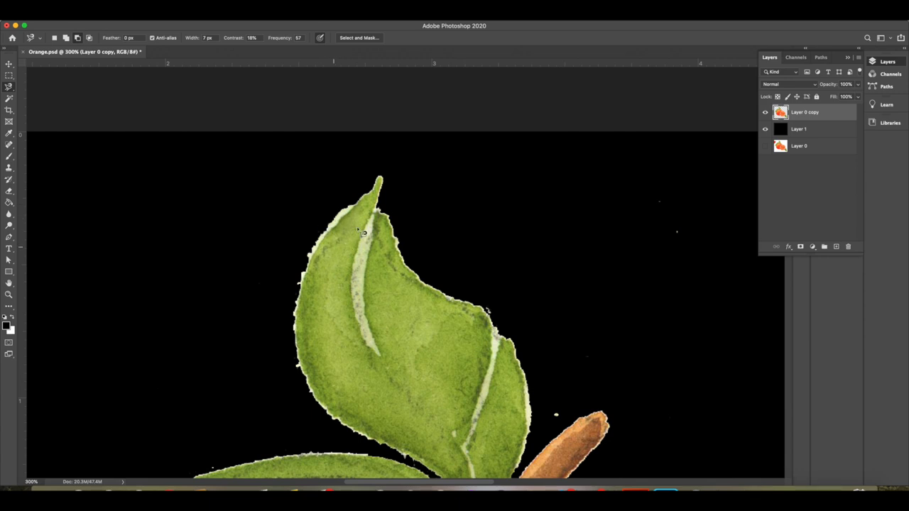
pyautogui.moveTo(300, 343)
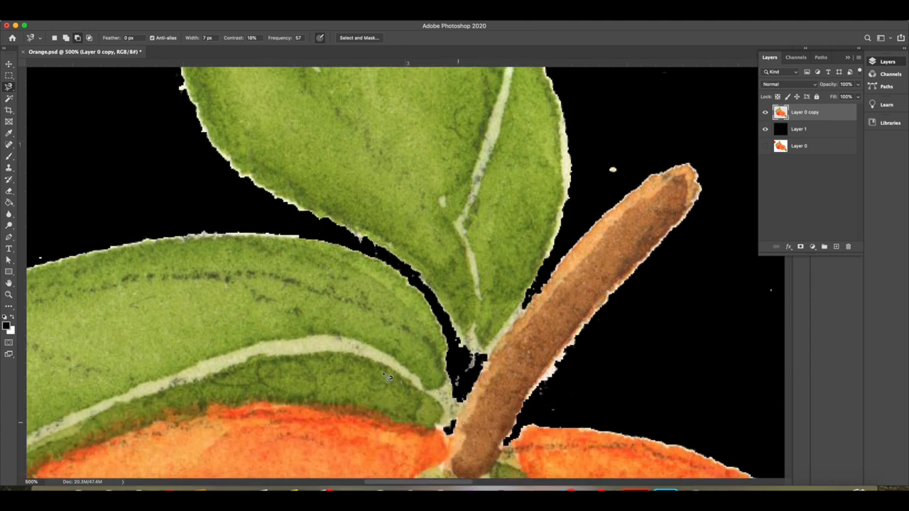
pyautogui.click(9, 201)
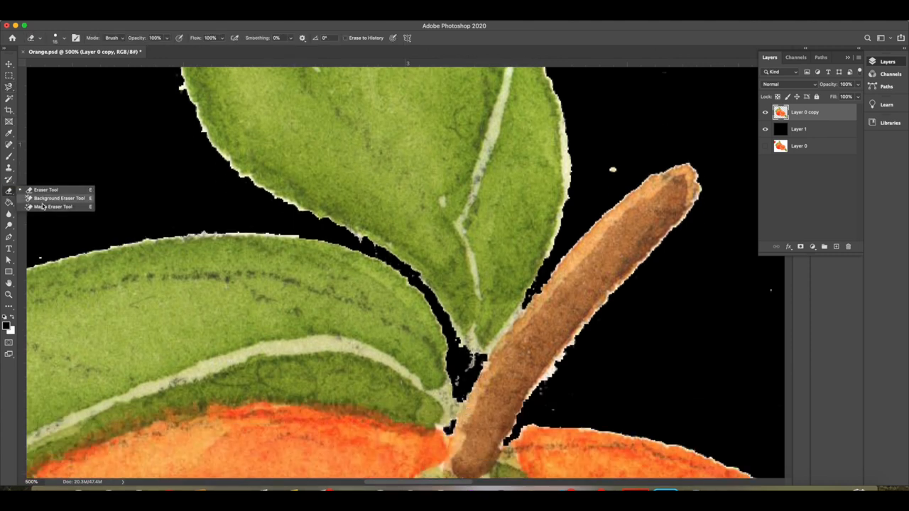
pyautogui.click(9, 73)
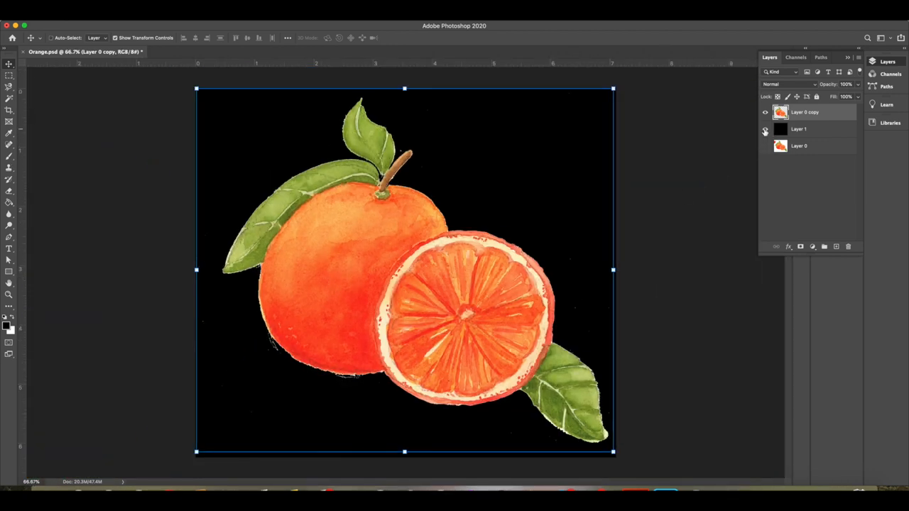
# Choose the Healing Brush Tool on the orange copy and dismiss its source-point alert
pyautogui.click(765, 128)
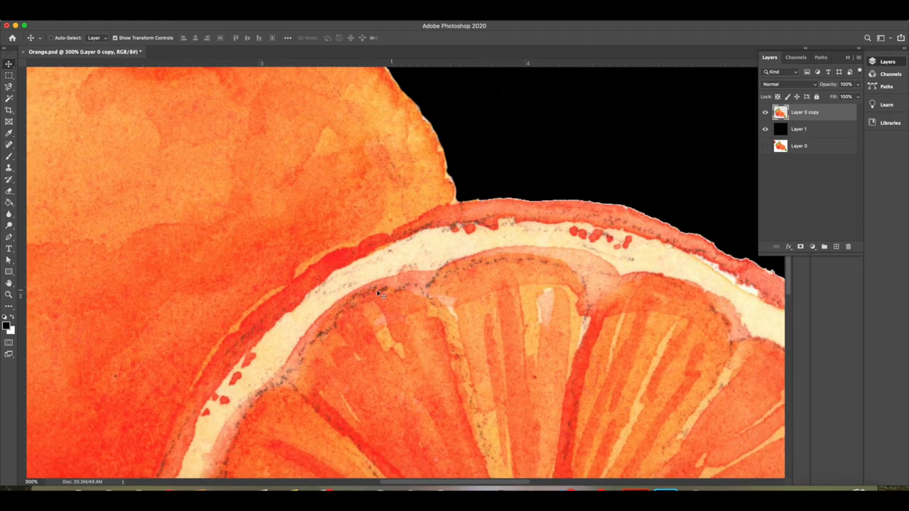
pyautogui.moveTo(497, 289)
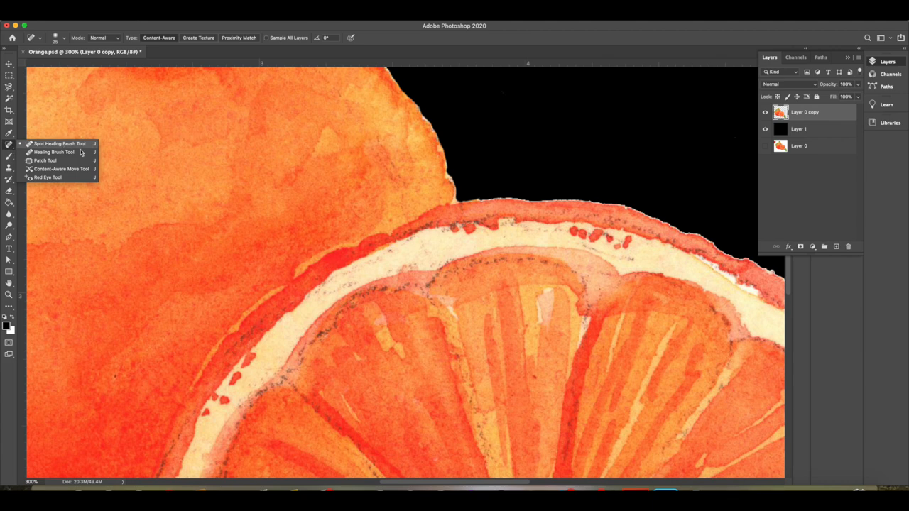
pyautogui.click(53, 152)
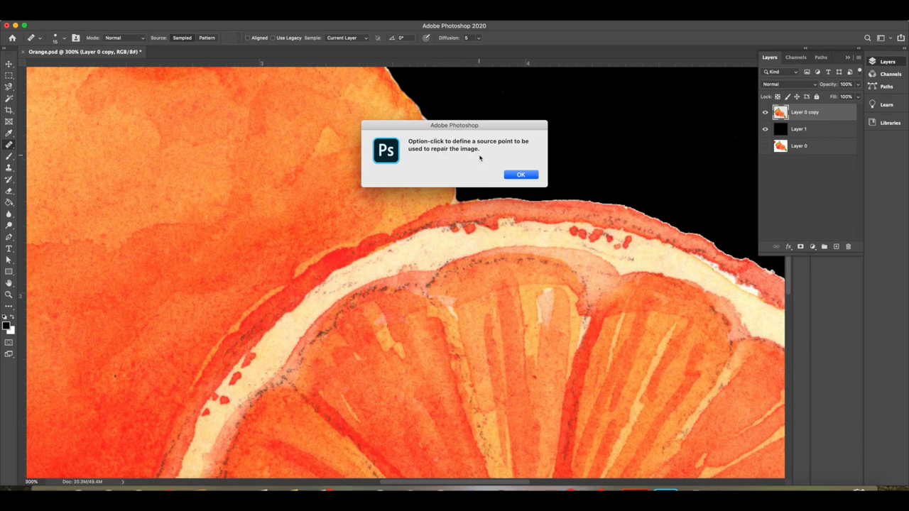
pyautogui.moveTo(535, 187)
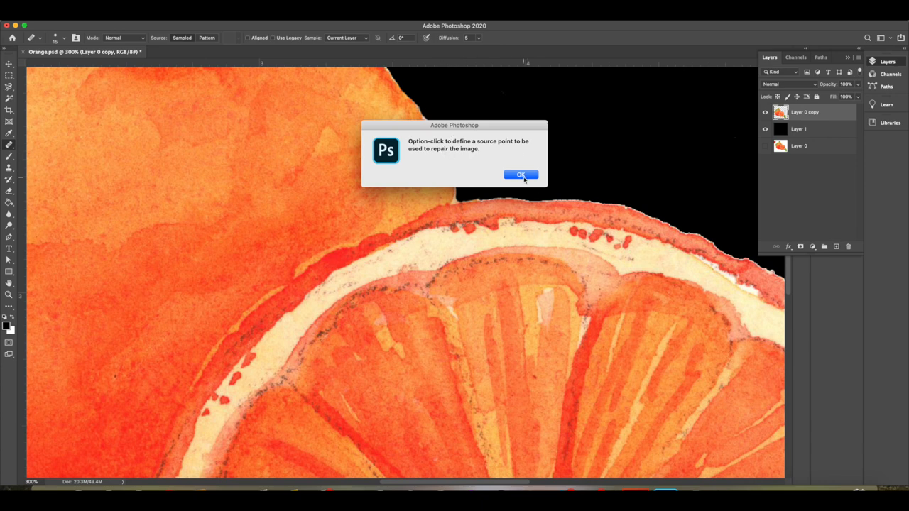
pyautogui.click(521, 175)
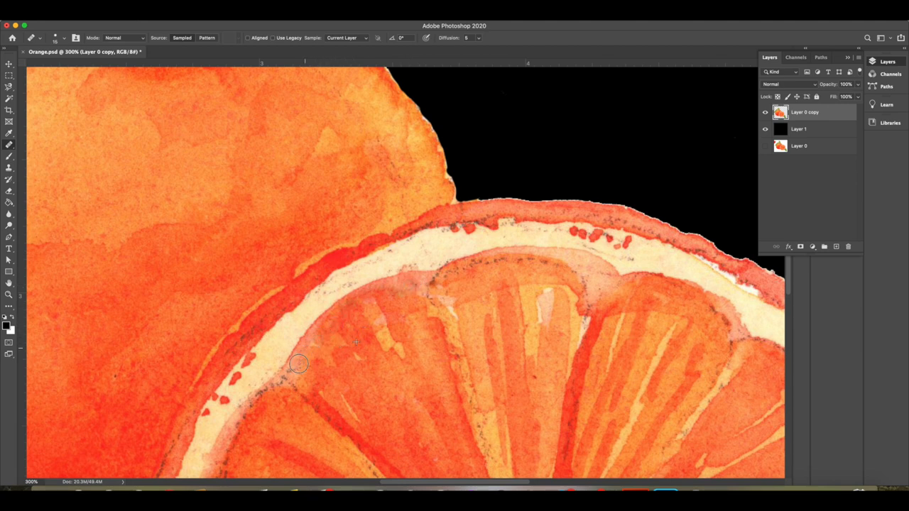
pyautogui.moveTo(429, 289)
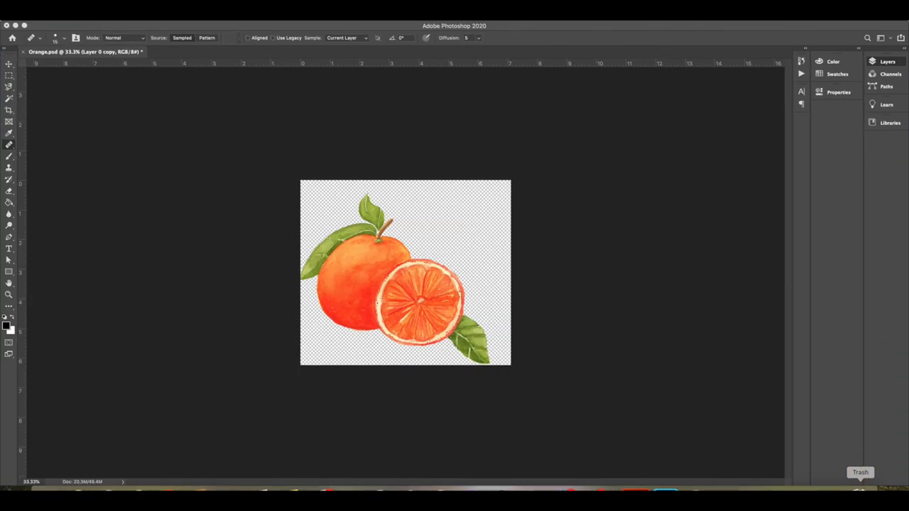
# In Watercolor Florals, convert the Background into editable Layer 0
pyautogui.click(209, 52)
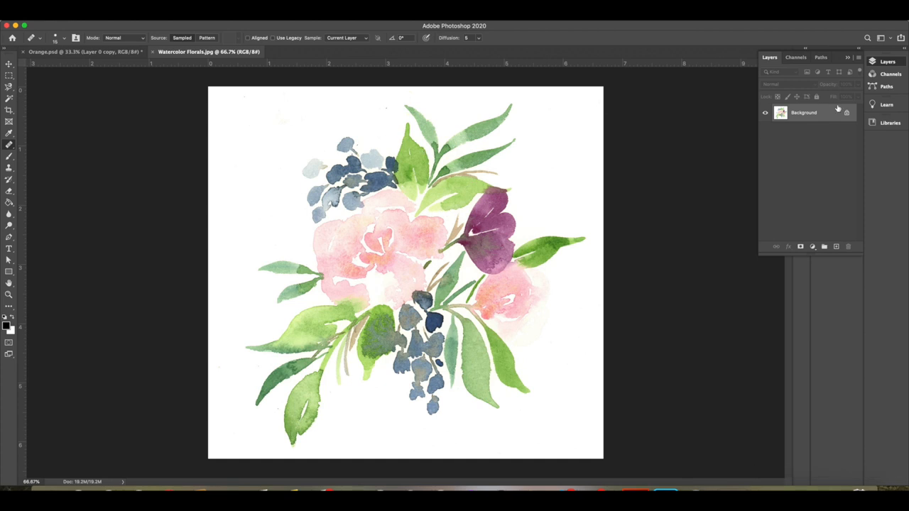
pyautogui.doubleClick(804, 112)
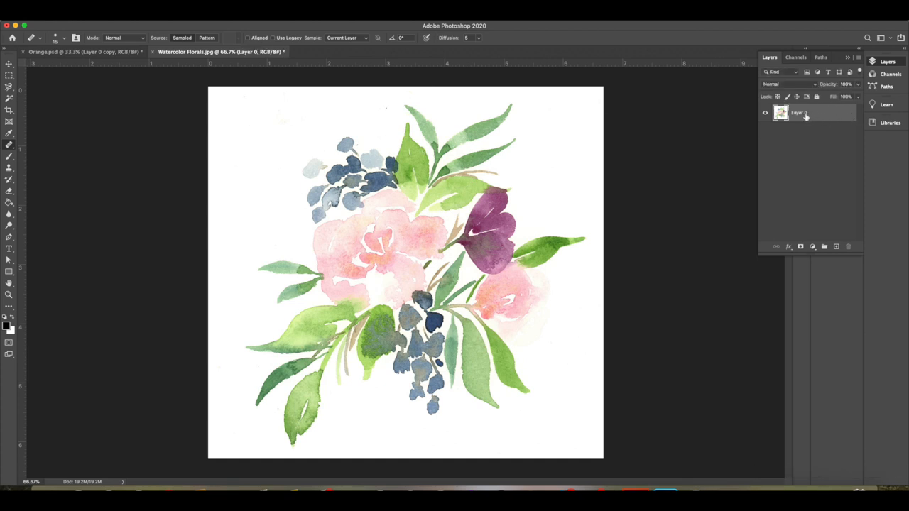
pyautogui.click(836, 246)
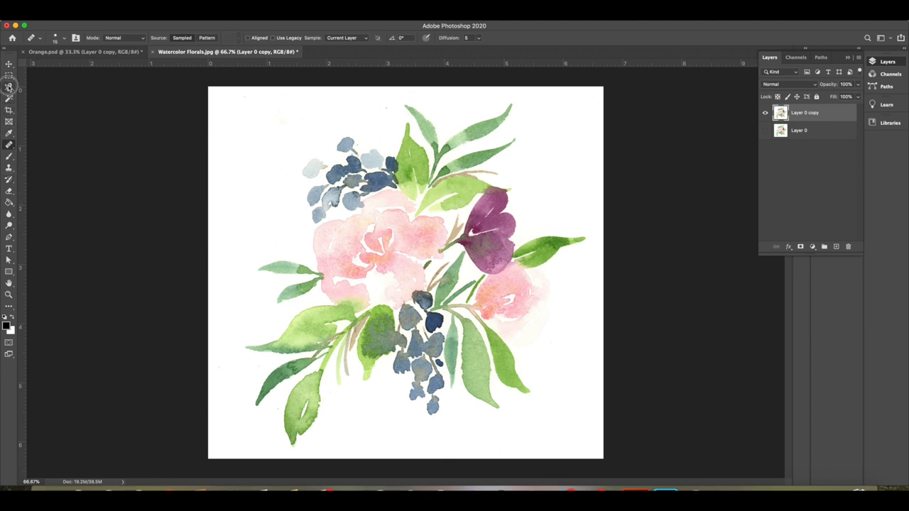
# Select the Magic Eraser Tool from the eraser tool group
pyautogui.click(9, 87)
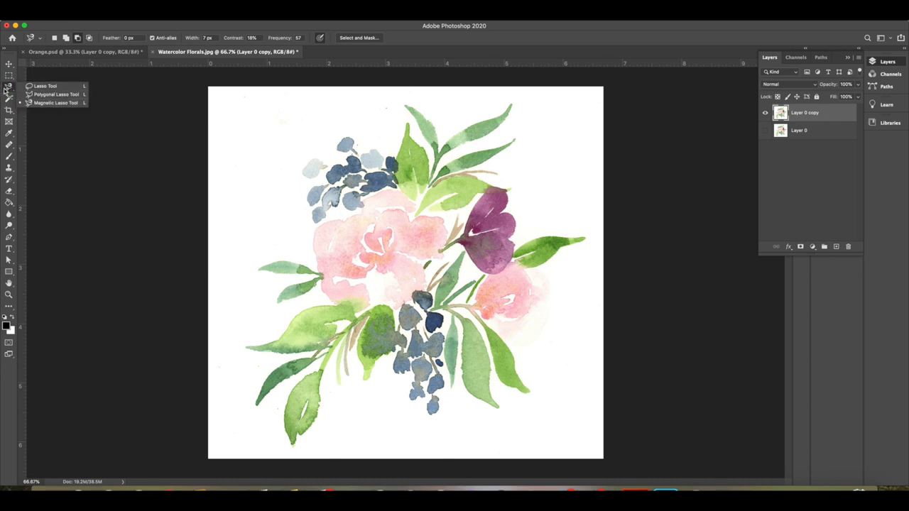
pyautogui.click(10, 180)
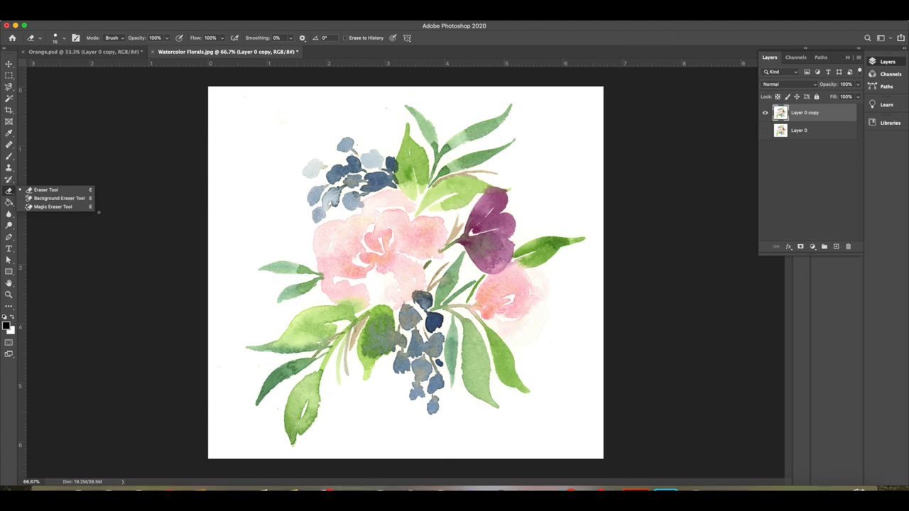
pyautogui.click(53, 207)
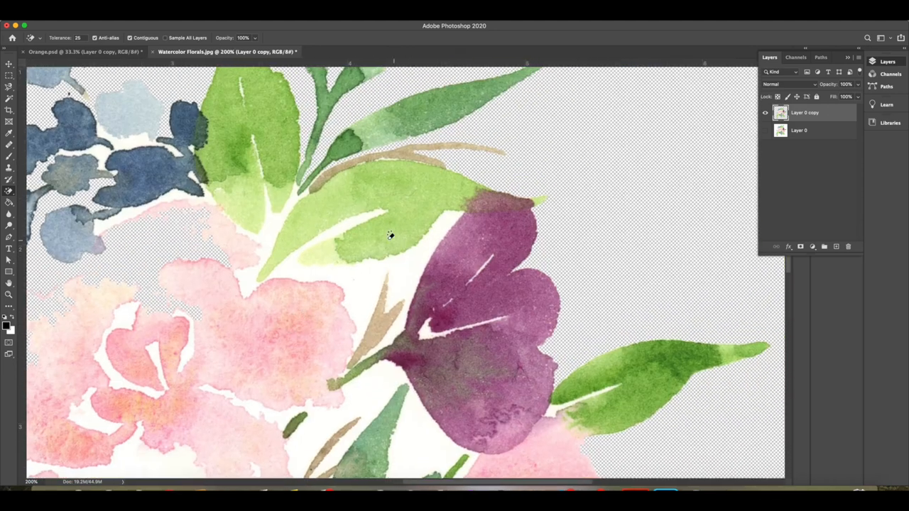
pyautogui.moveTo(311, 225)
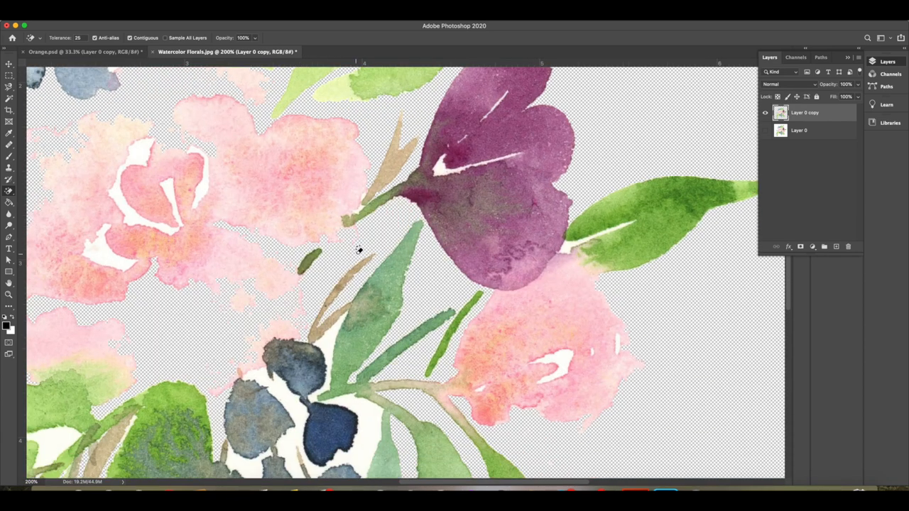
pyautogui.moveTo(243, 314)
pyautogui.write('1')
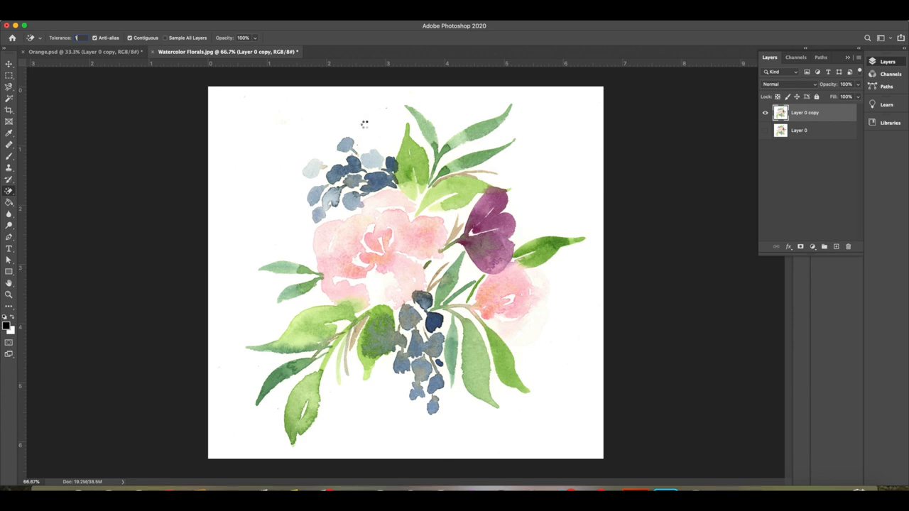
pyautogui.click(519, 294)
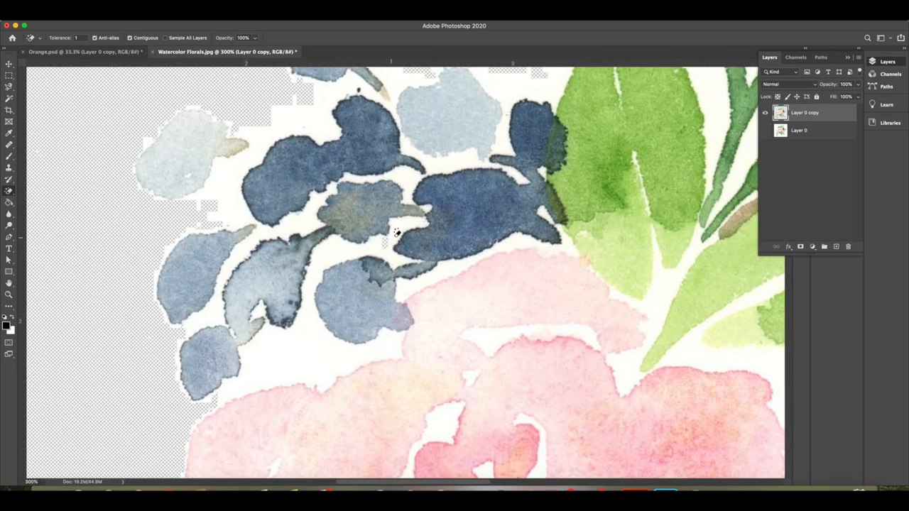
pyautogui.moveTo(438, 165)
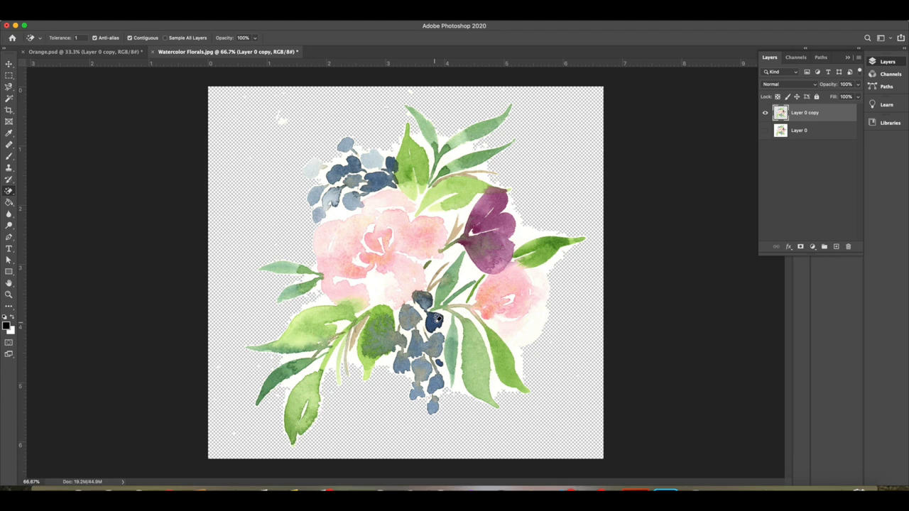
pyautogui.click(437, 319)
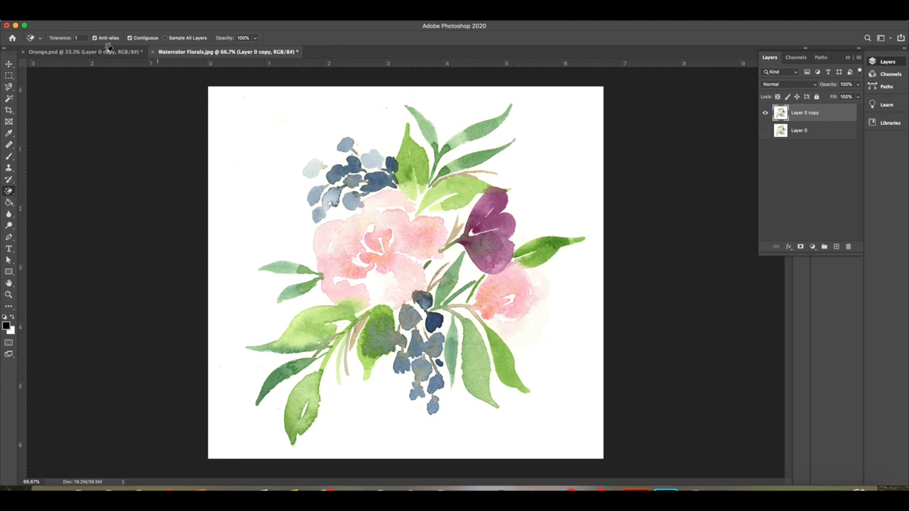
# Enter a higher Magic Eraser tolerance and add a new layer for the black fill
pyautogui.write('20')
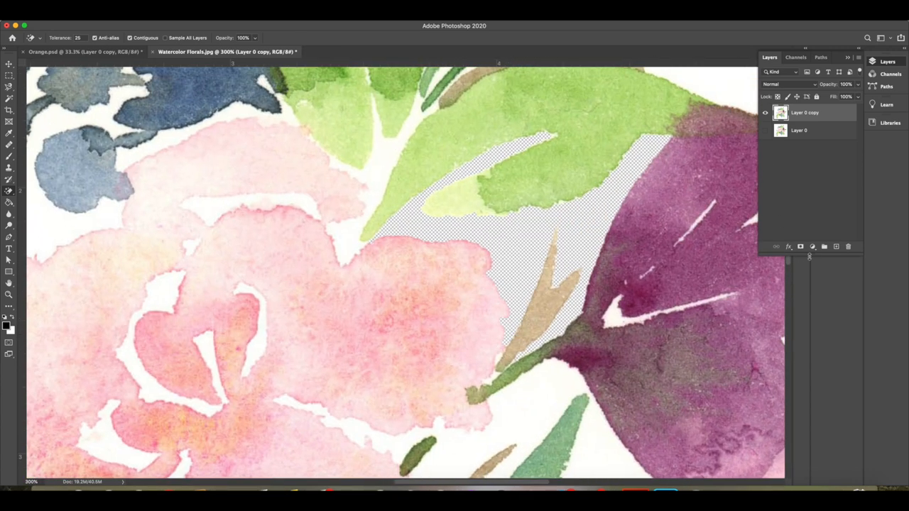
pyautogui.click(825, 246)
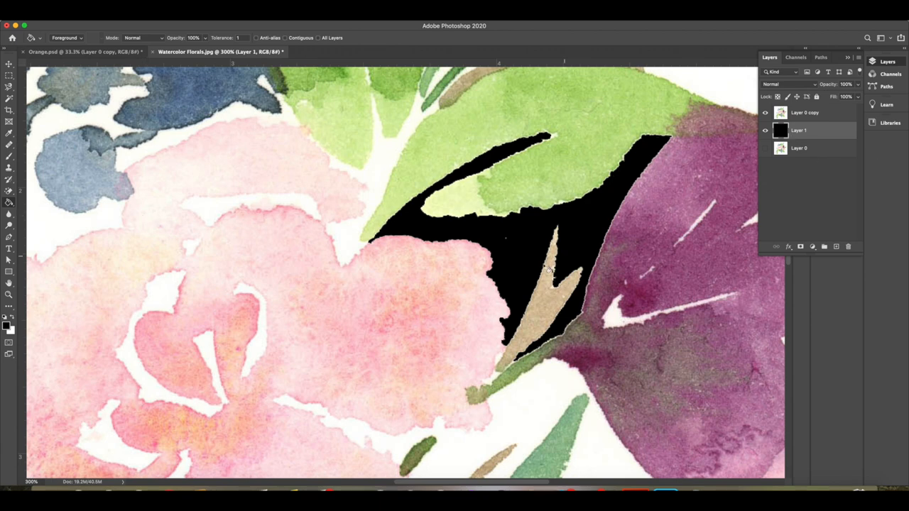
pyautogui.moveTo(636, 157)
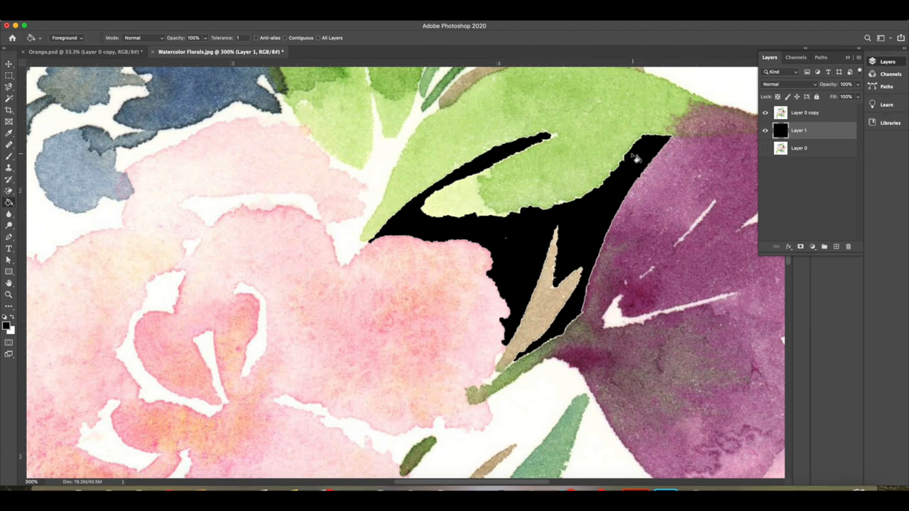
pyautogui.moveTo(508, 222)
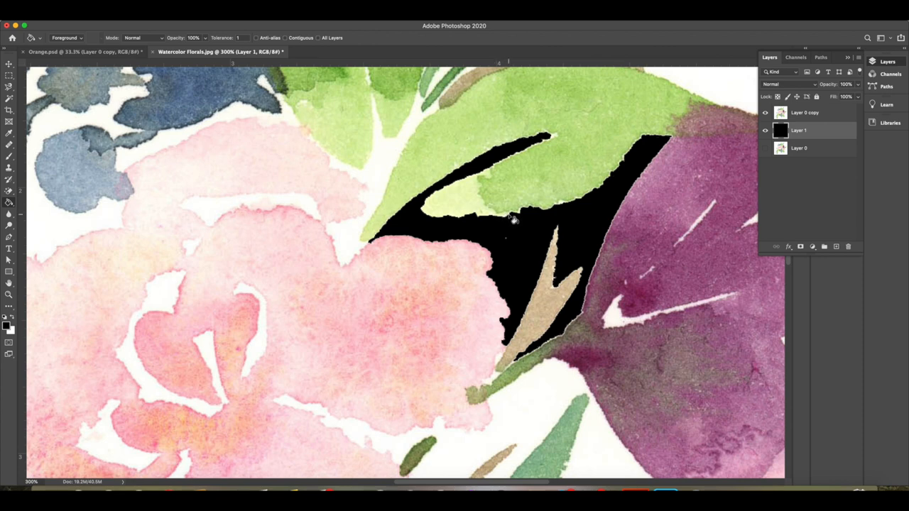
pyautogui.moveTo(623, 277)
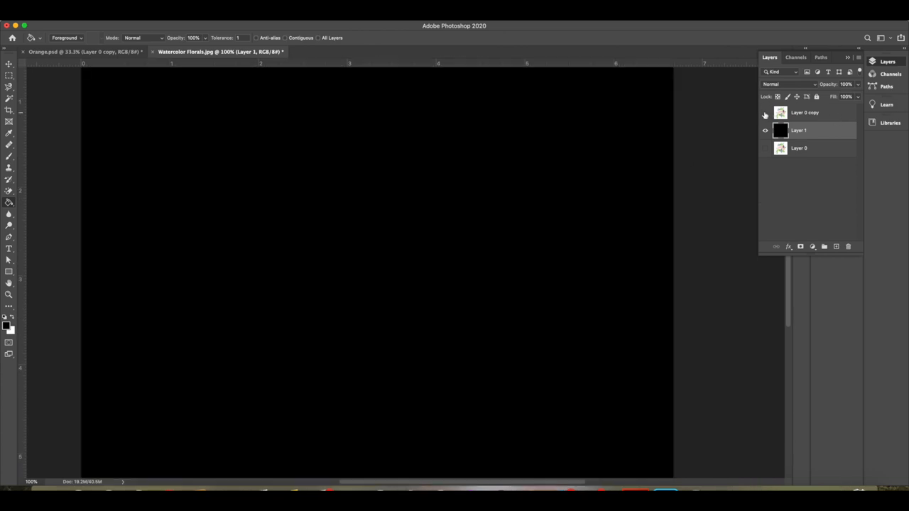
# Make Layer 0 copy visible again and target it for erasing
pyautogui.click(766, 130)
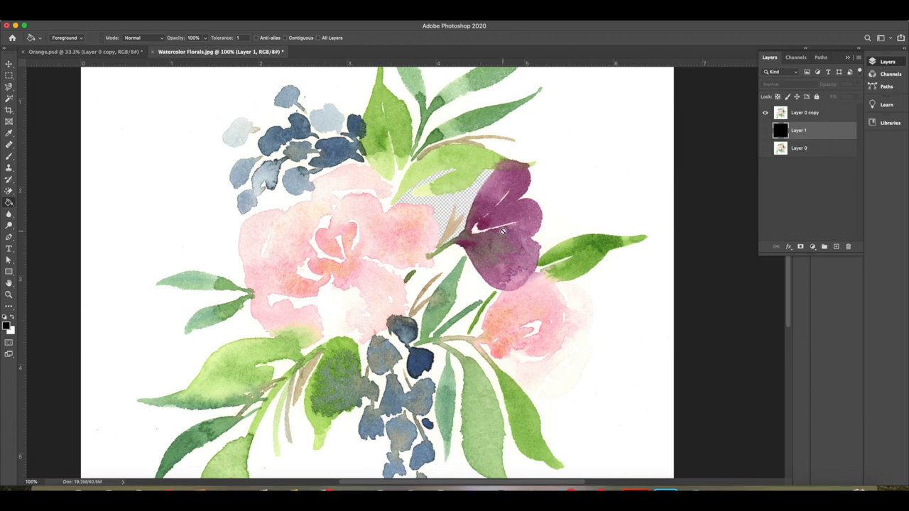
pyautogui.scroll(-3)
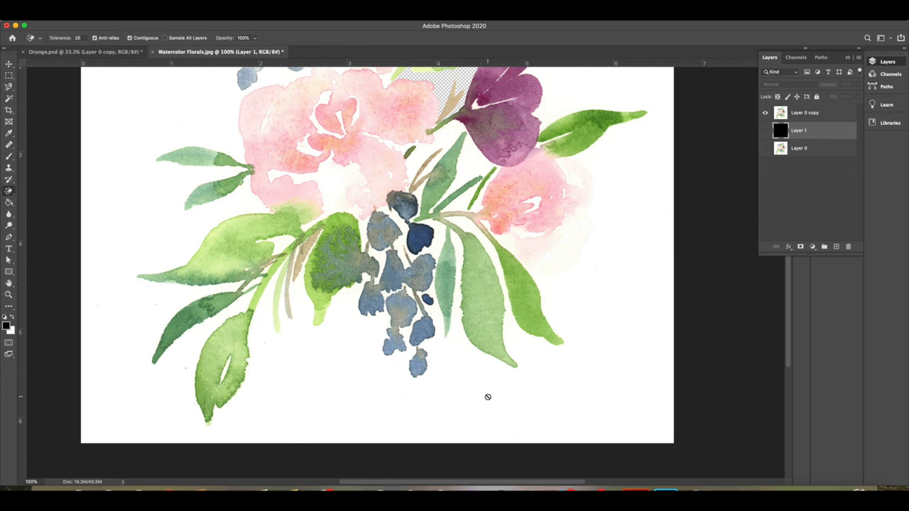
pyautogui.click(9, 179)
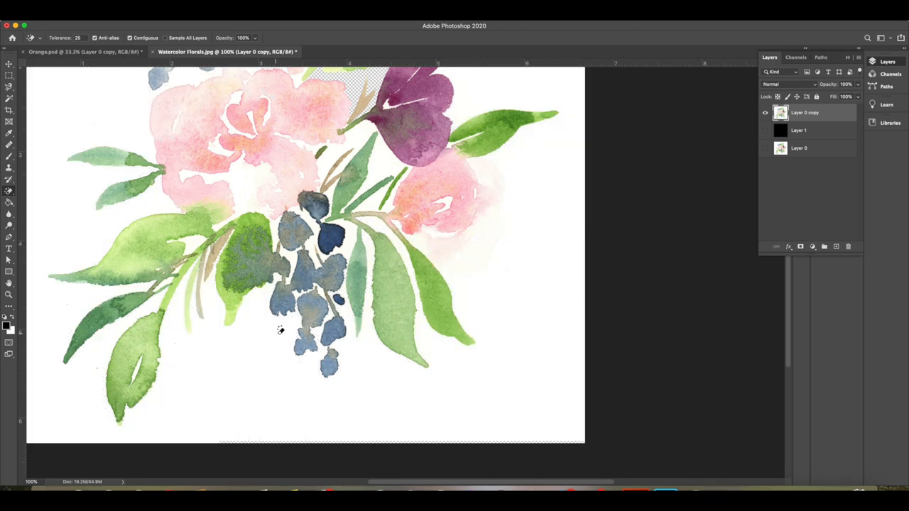
pyautogui.moveTo(621, 282)
pyautogui.write('5')
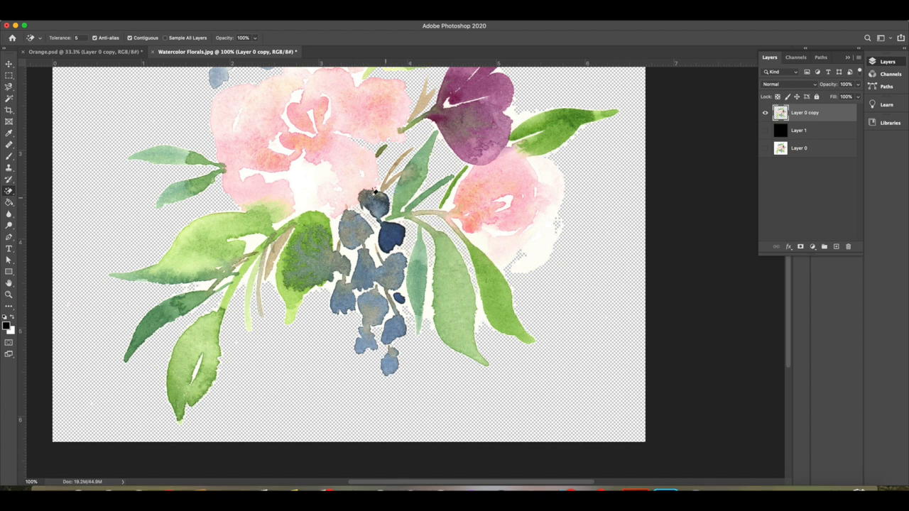
# Click the remaining white area near the bouquet's top with the Magic Eraser
pyautogui.click(274, 174)
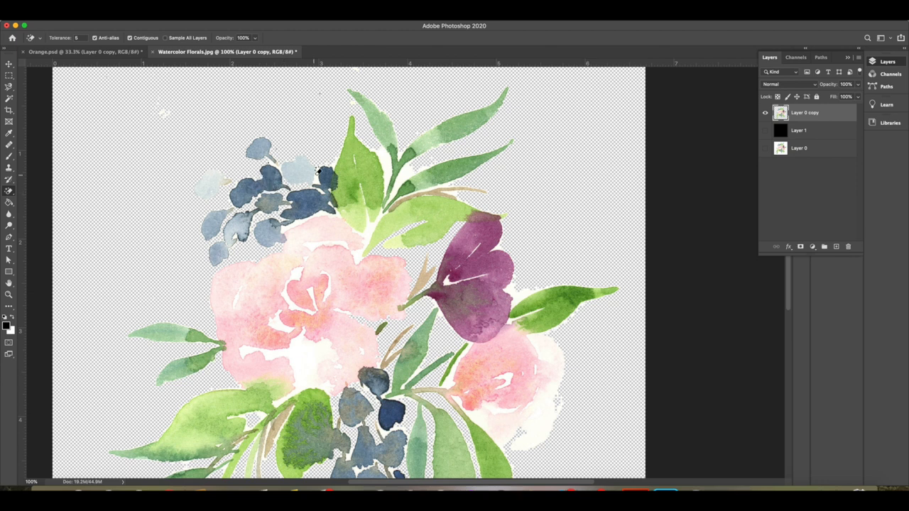
pyautogui.moveTo(318, 174)
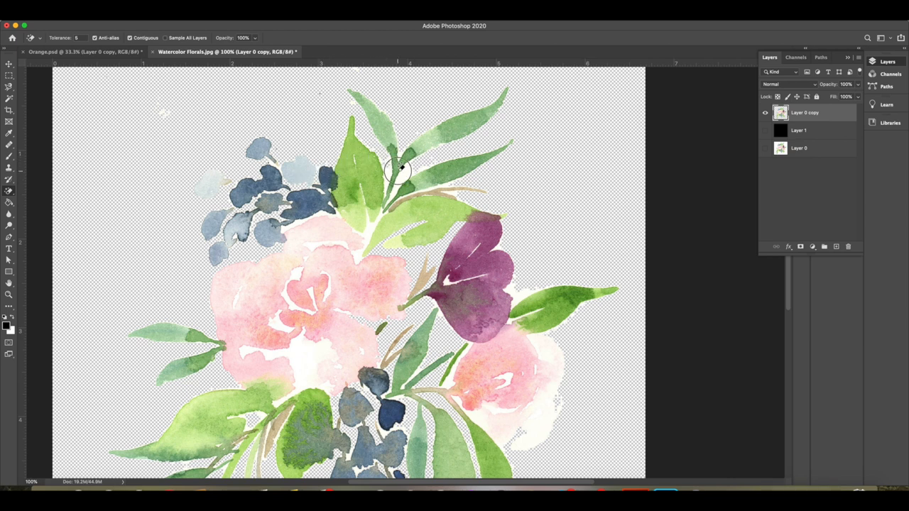
# Erase the white patches between the purple flower's petals, the leaves and the pink rose
pyautogui.click(397, 167)
pyautogui.write('15')
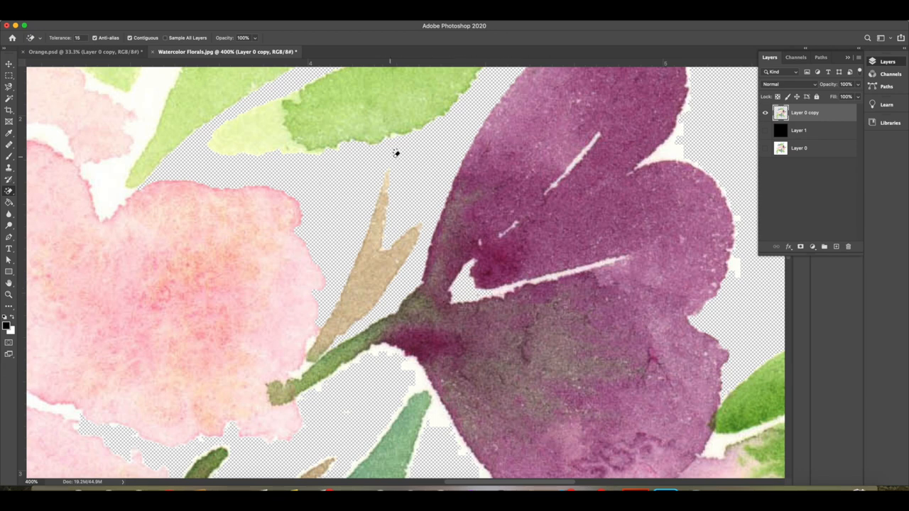
pyautogui.moveTo(442, 102)
pyautogui.write('1')
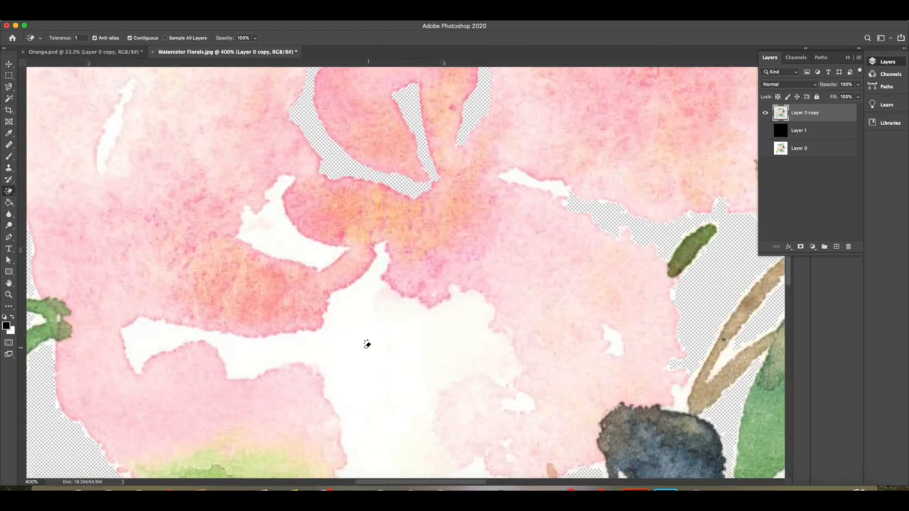
pyautogui.click(156, 333)
pyautogui.write('5')
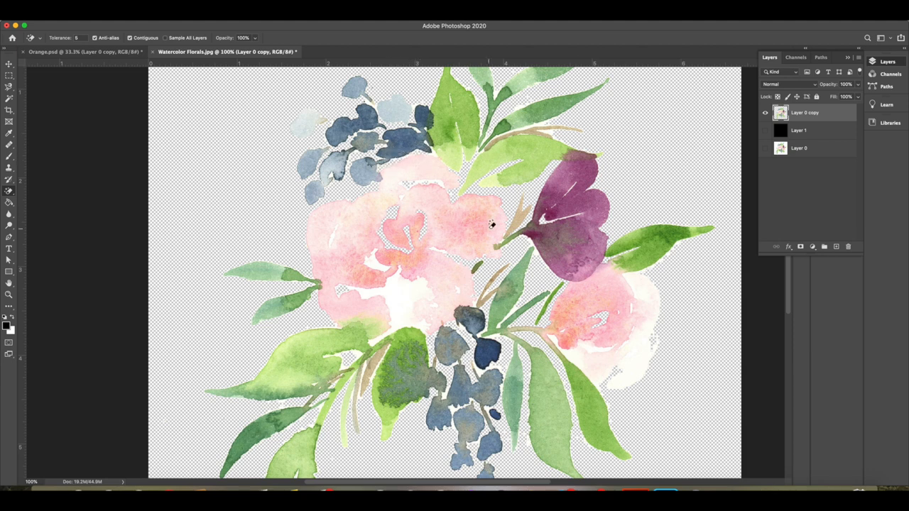
pyautogui.scroll(3)
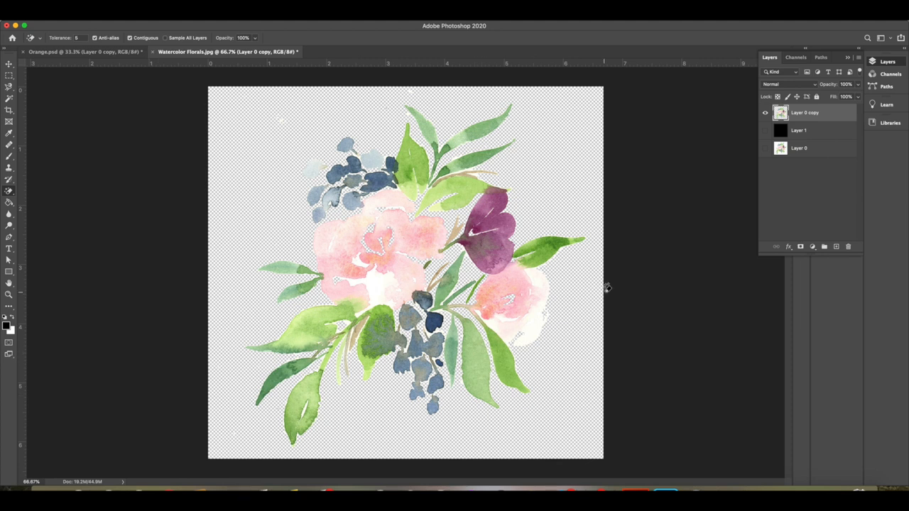
pyautogui.moveTo(589, 293)
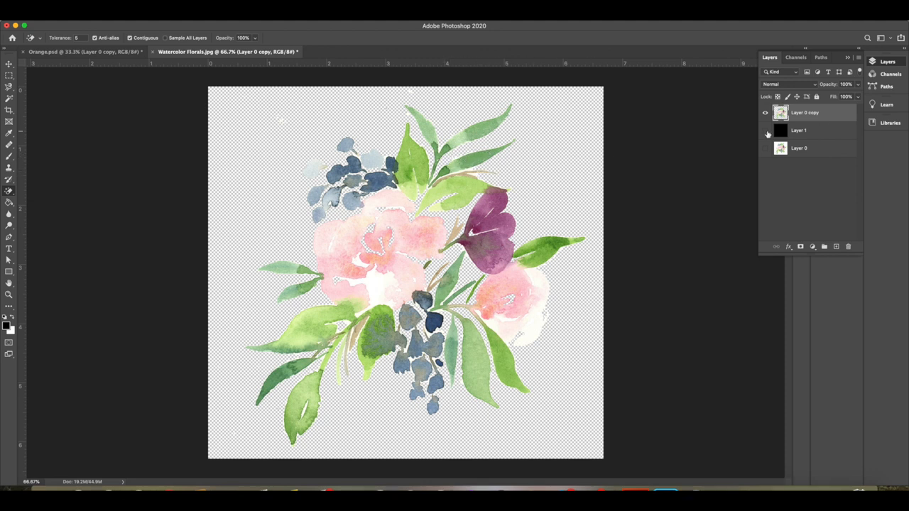
# Turn on Layer 1 so the black backdrop shows behind the bouquet
pyautogui.click(766, 130)
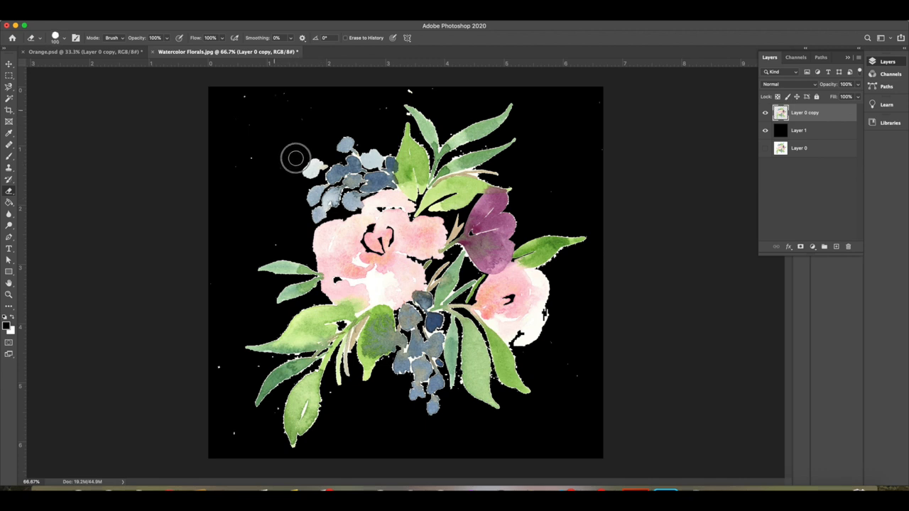
pyautogui.moveTo(411, 89)
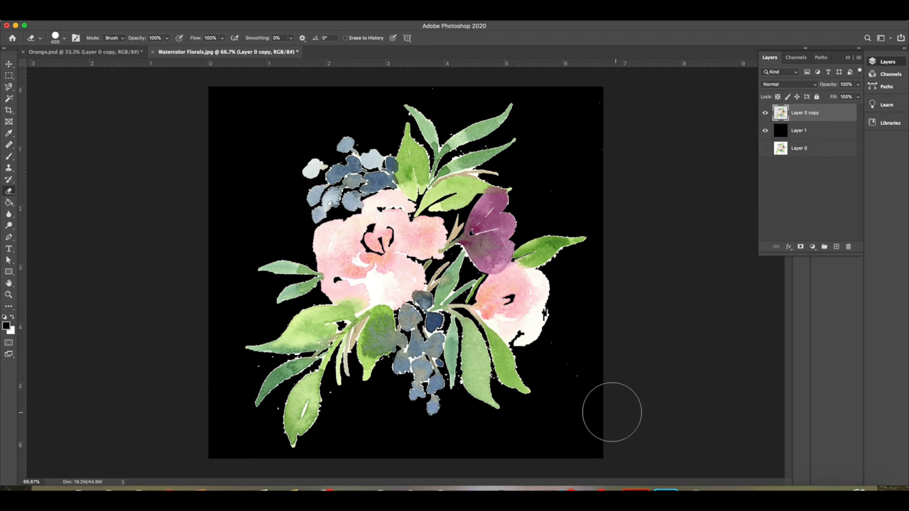
pyautogui.moveTo(561, 171)
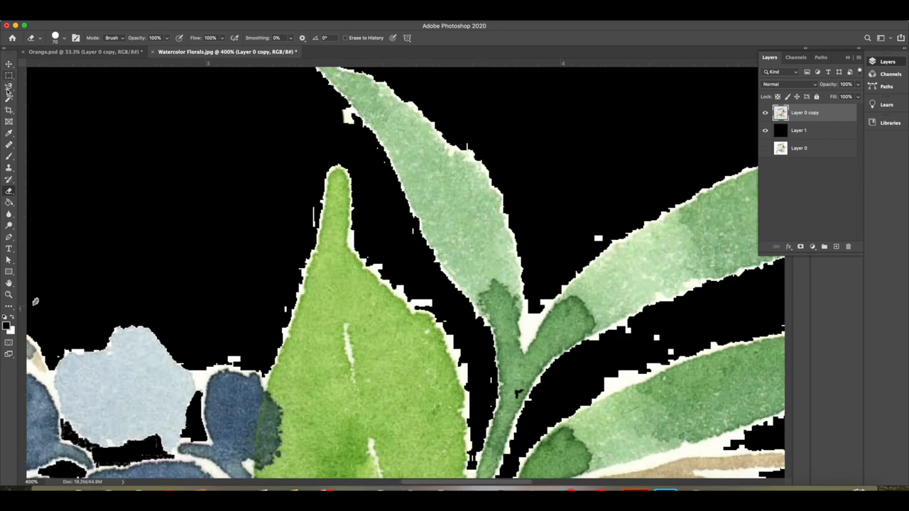
# Trace a Magnetic Lasso selection down the bright green leaf's white-fringed right edge
pyautogui.click(10, 87)
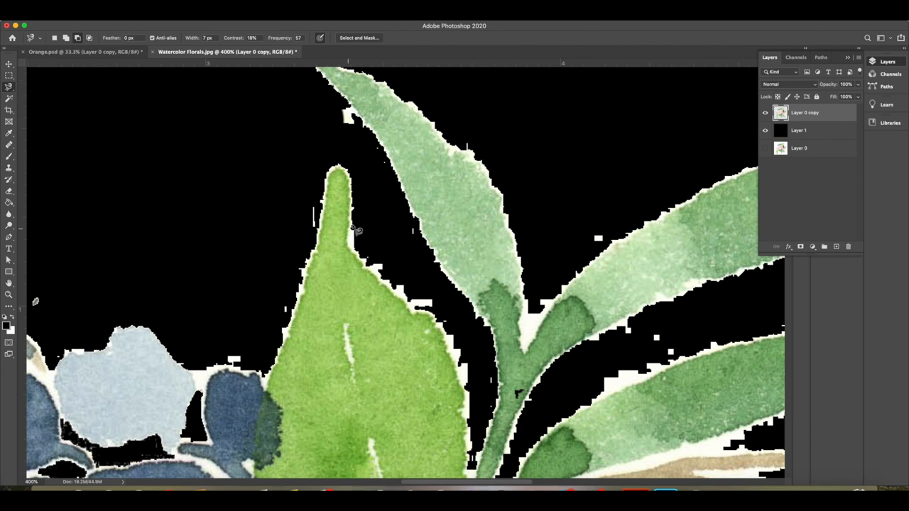
pyautogui.moveTo(354, 183)
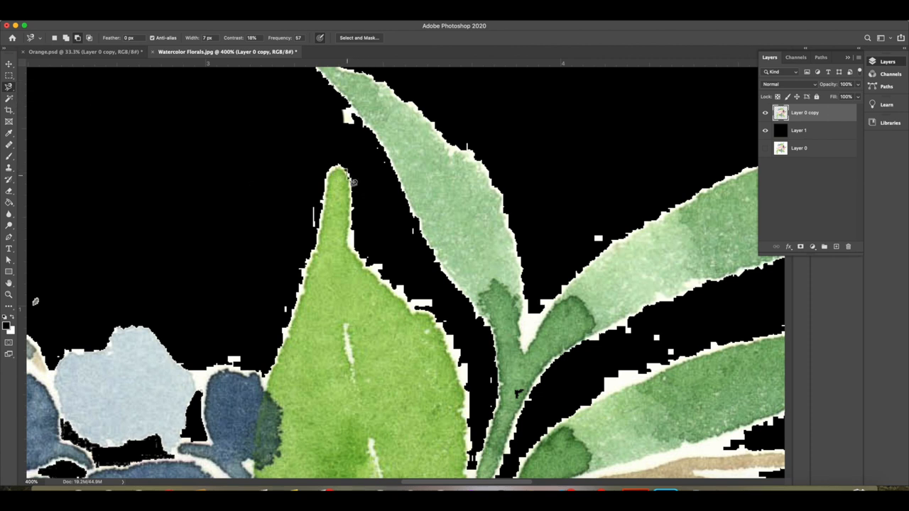
pyautogui.moveTo(354, 188)
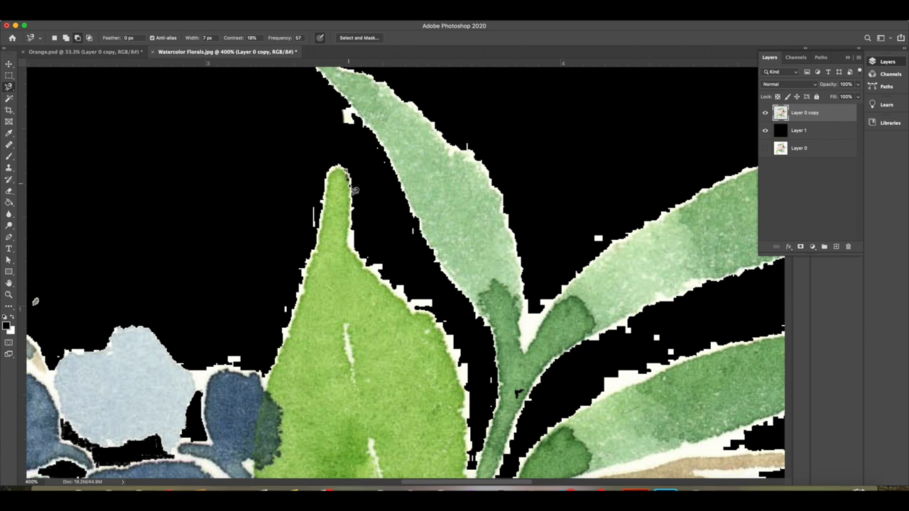
pyautogui.moveTo(354, 202)
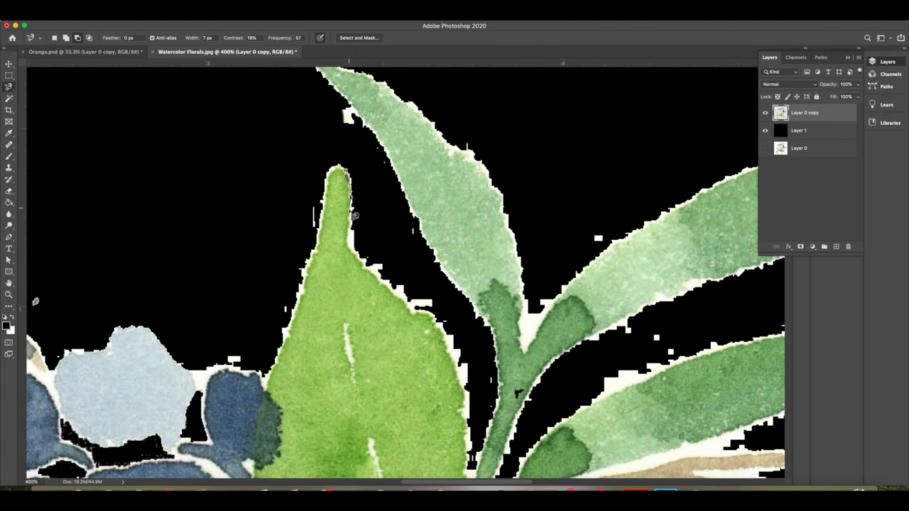
pyautogui.moveTo(353, 231)
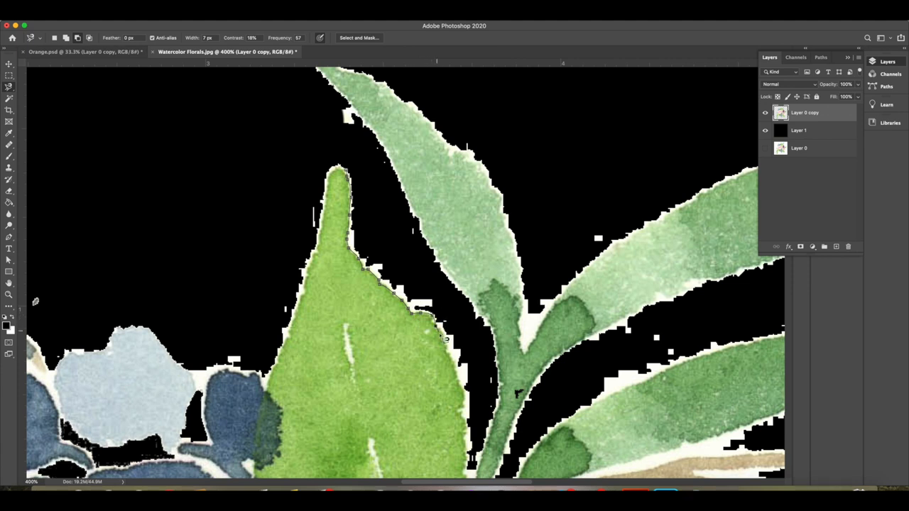
pyautogui.moveTo(462, 335)
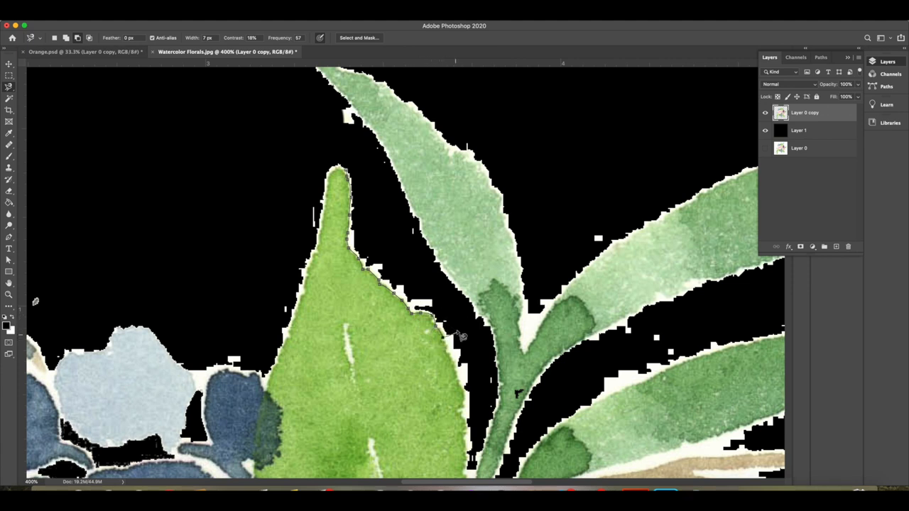
pyautogui.moveTo(377, 249); pyautogui.dragTo(454, 331)
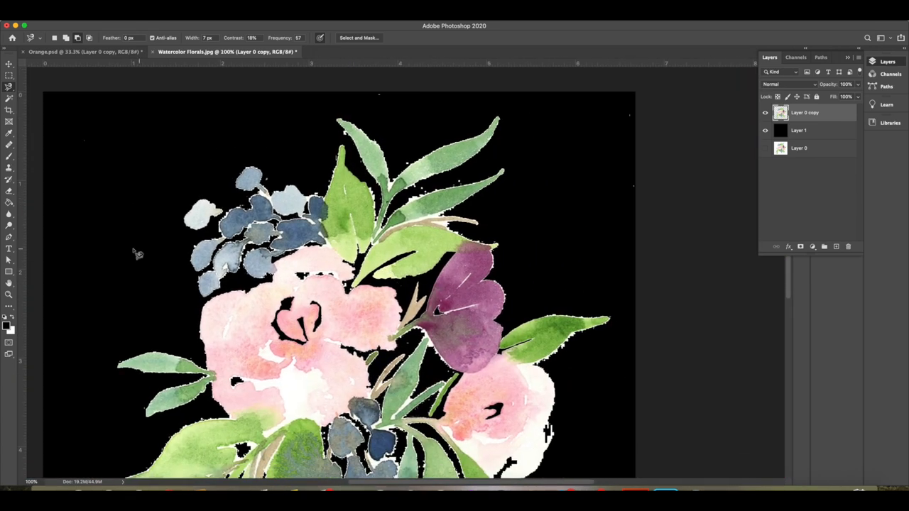
pyautogui.moveTo(599, 336)
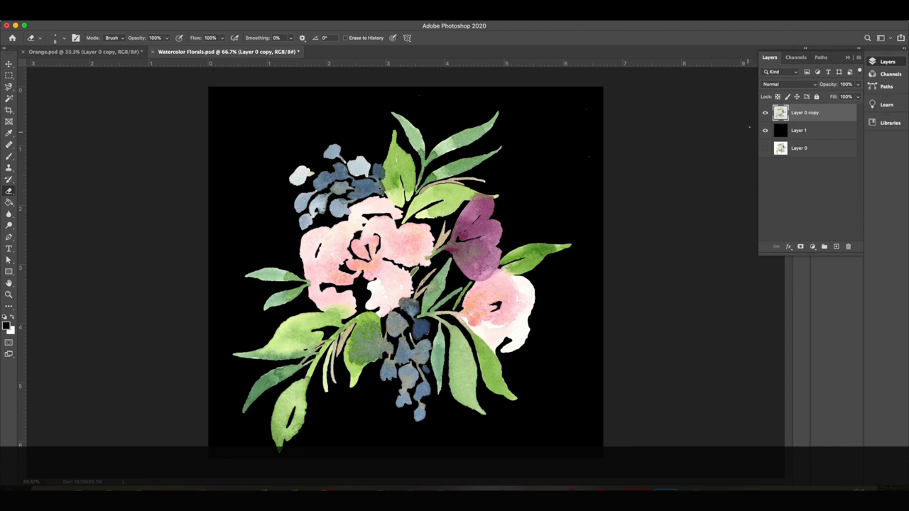
pyautogui.click(817, 130)
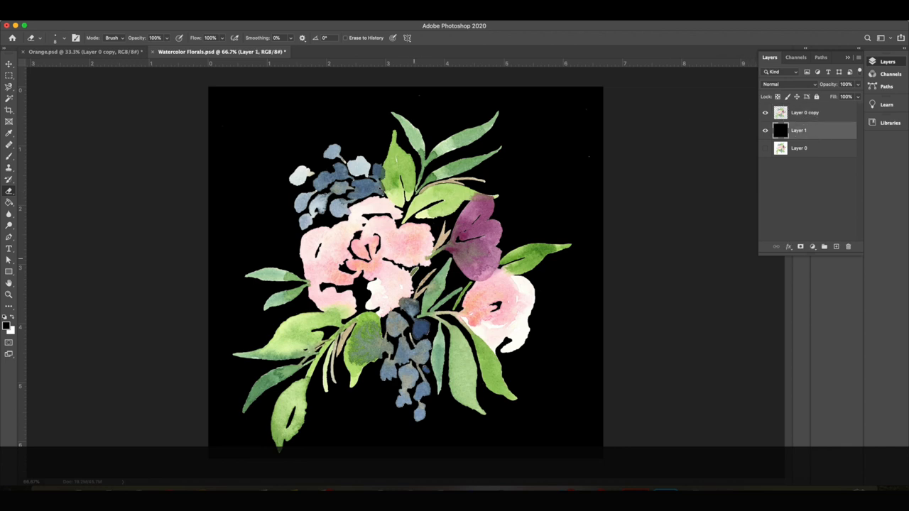
pyautogui.click(765, 130)
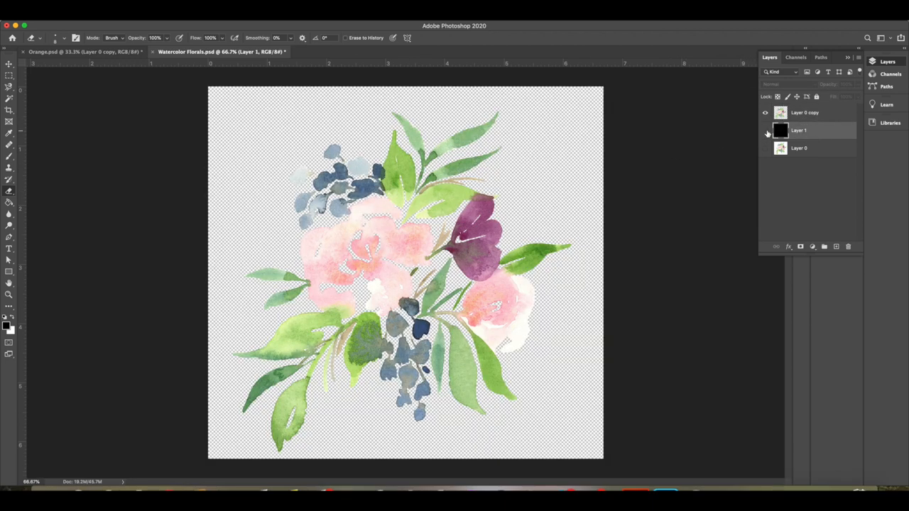
pyautogui.click(766, 130)
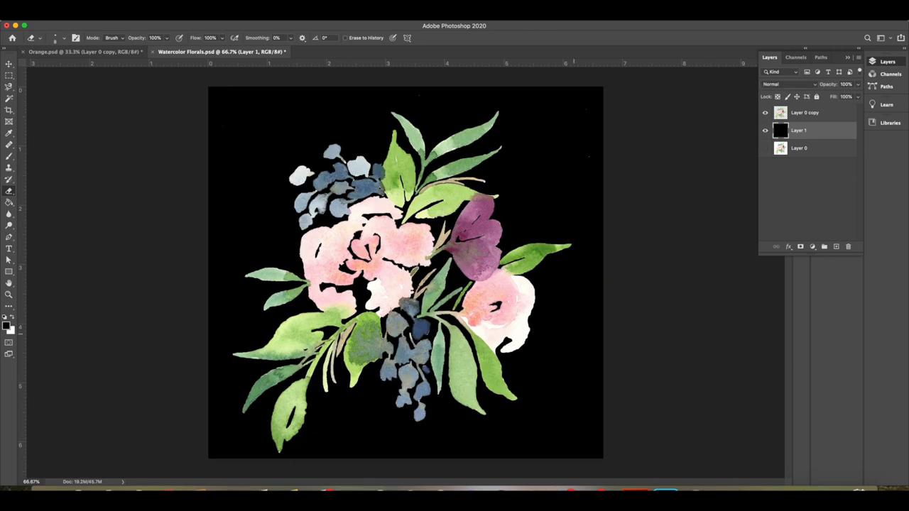